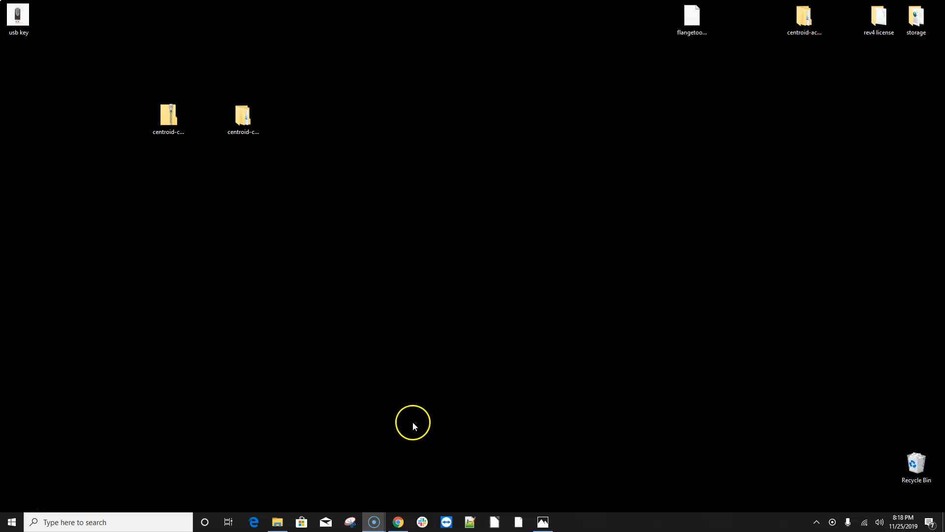
View the Centroid downloads page and the photo of the USB key
click(397, 522)
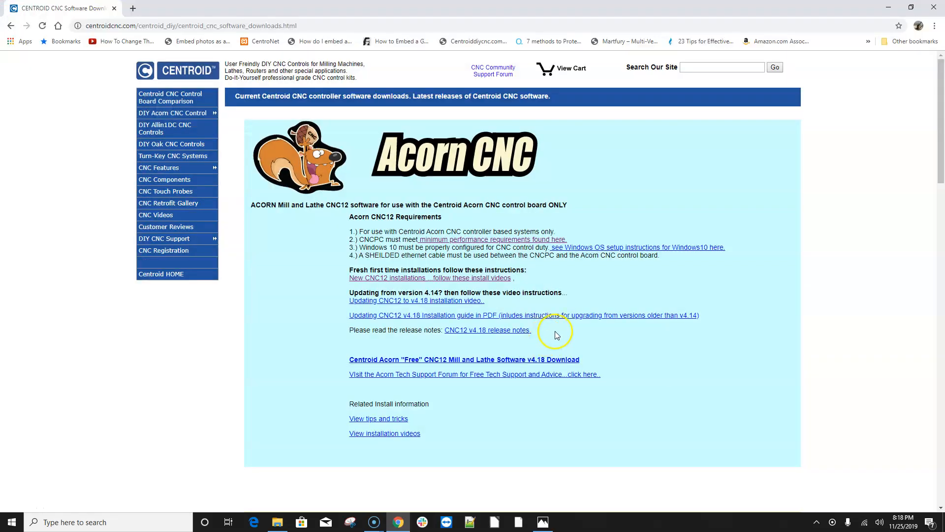
mouse_move(579, 289)
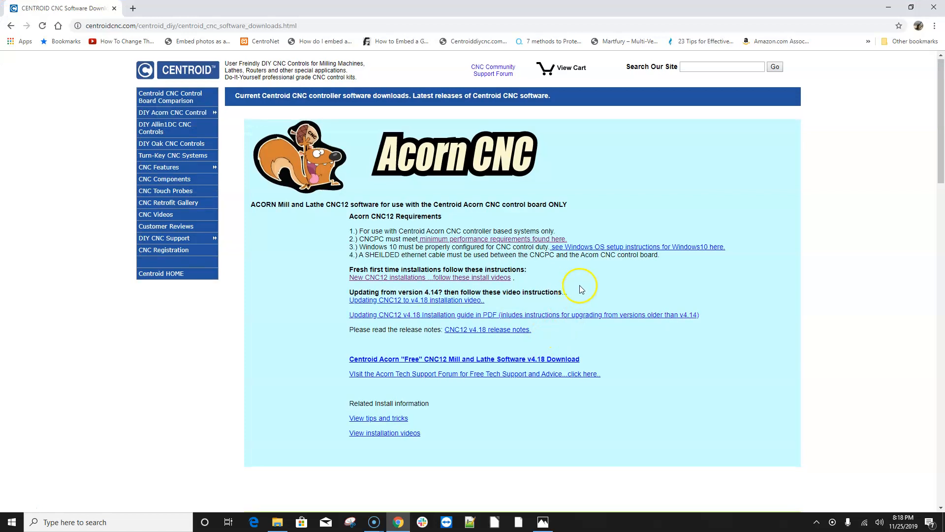
scroll(down, 3)
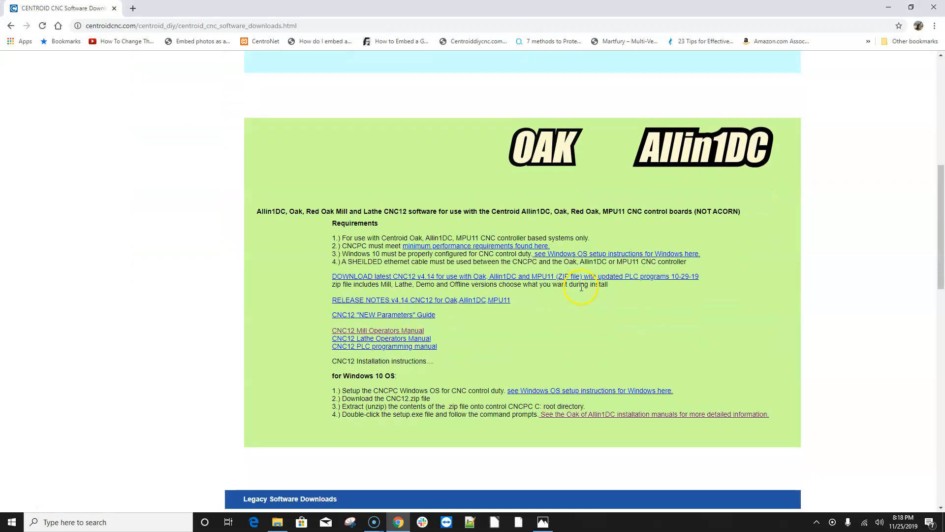
mouse_move(646, 160)
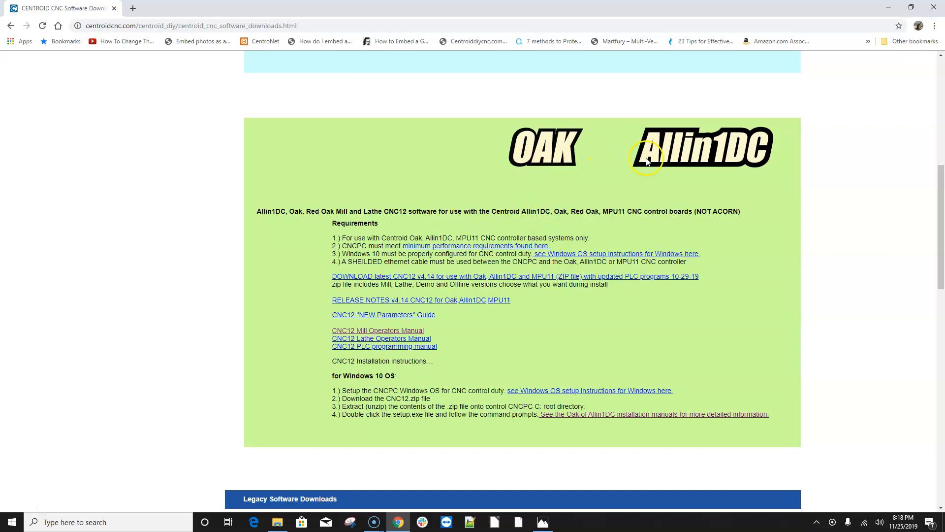
mouse_move(546, 281)
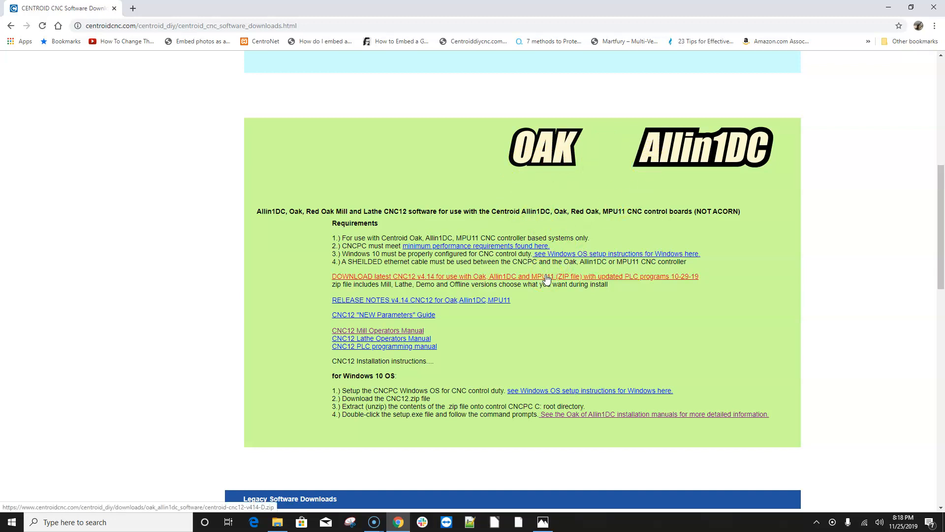
mouse_move(584, 283)
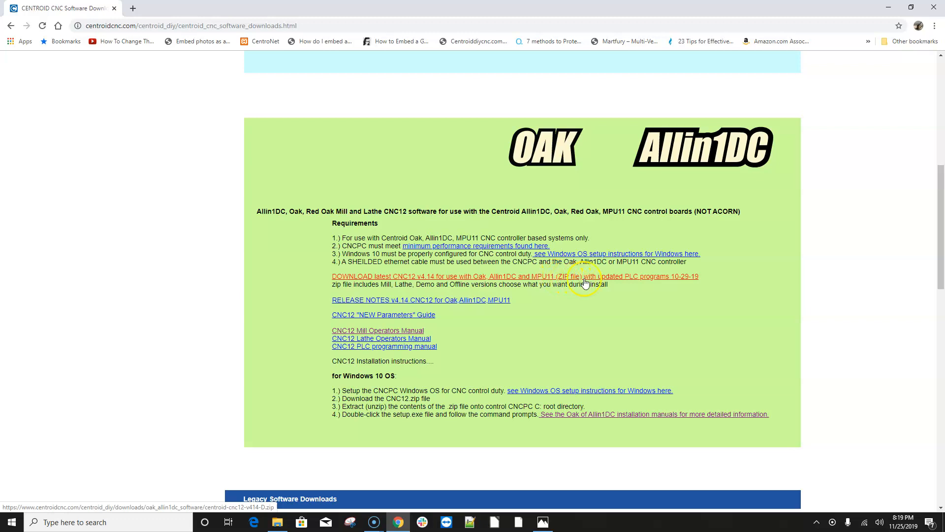
mouse_move(611, 282)
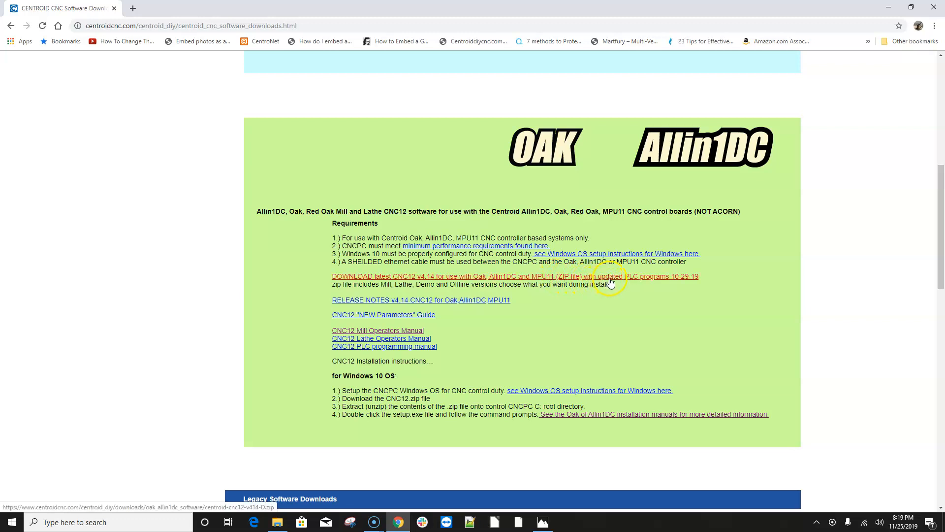
mouse_move(611, 280)
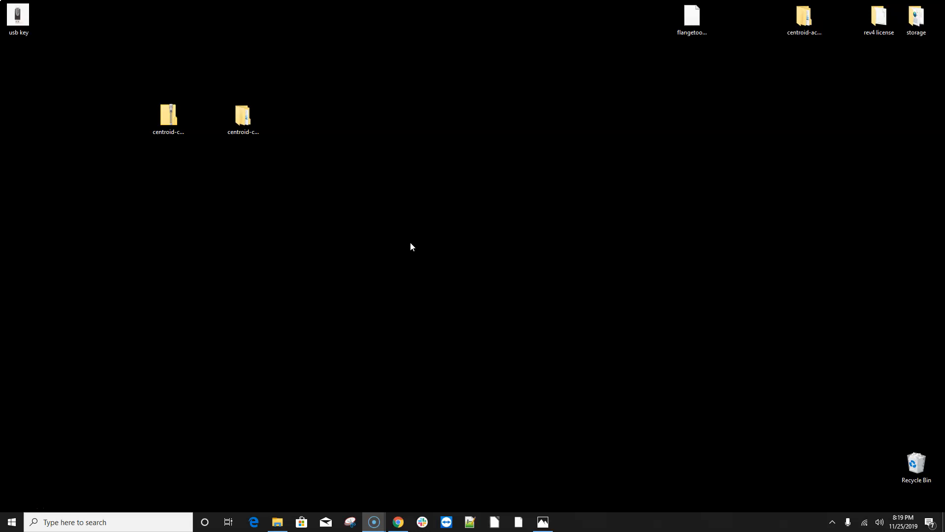
click(18, 15)
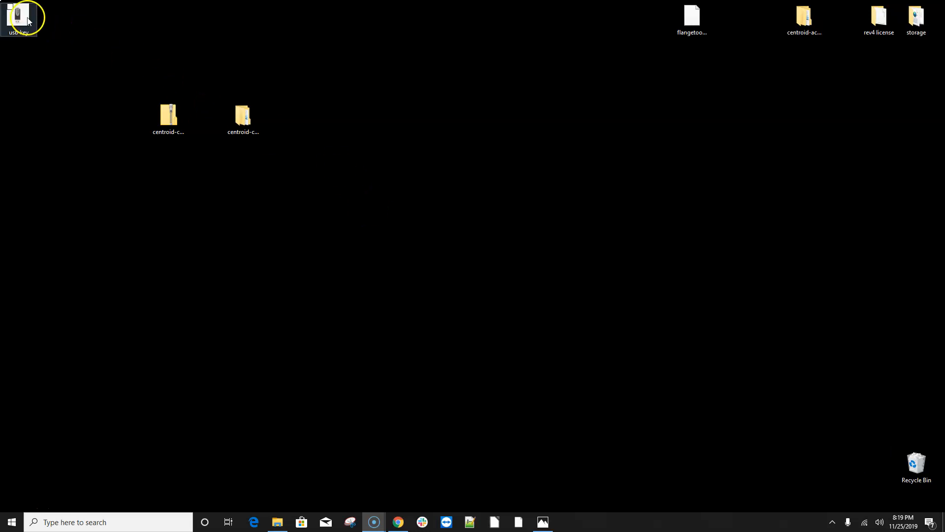
double_click(18, 15)
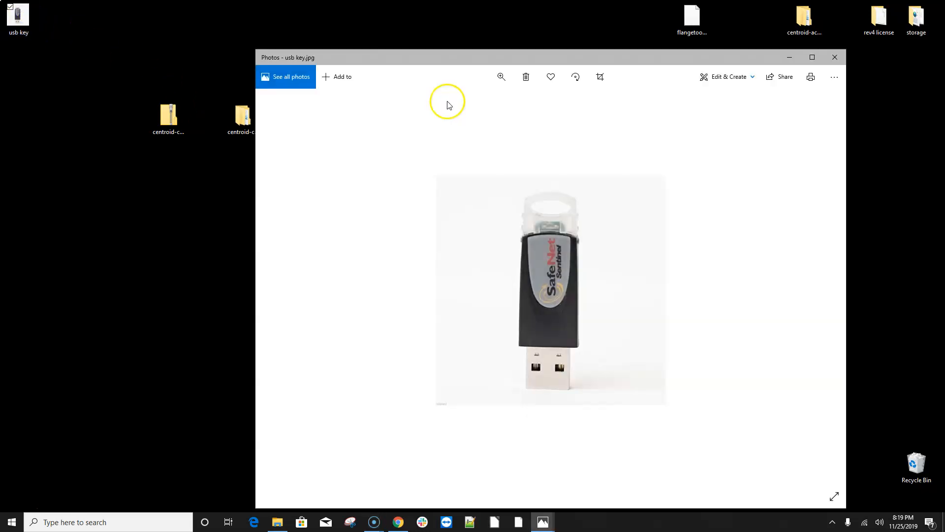
mouse_move(504, 122)
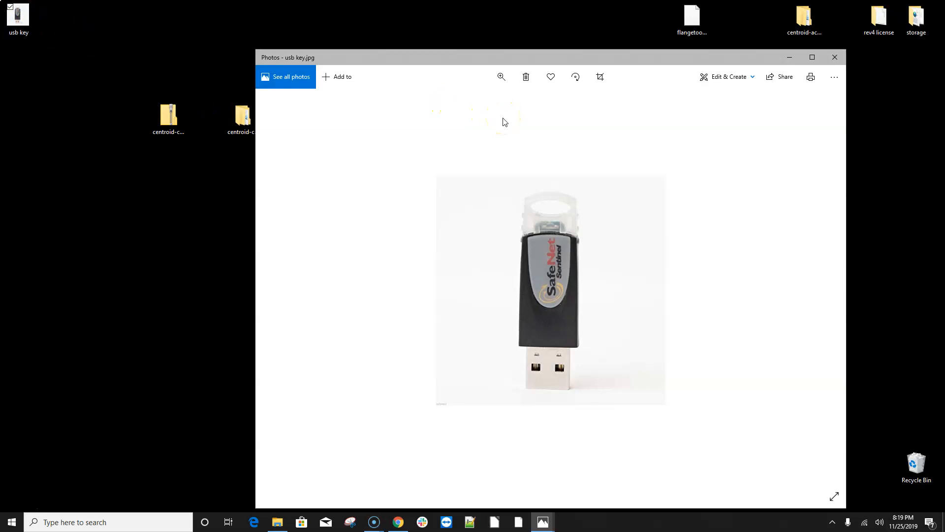
mouse_move(480, 50)
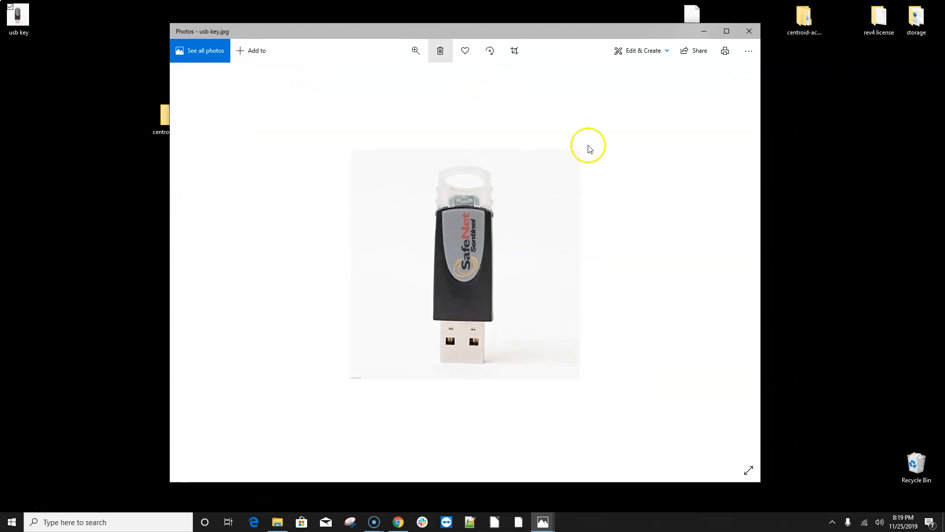
mouse_move(682, 230)
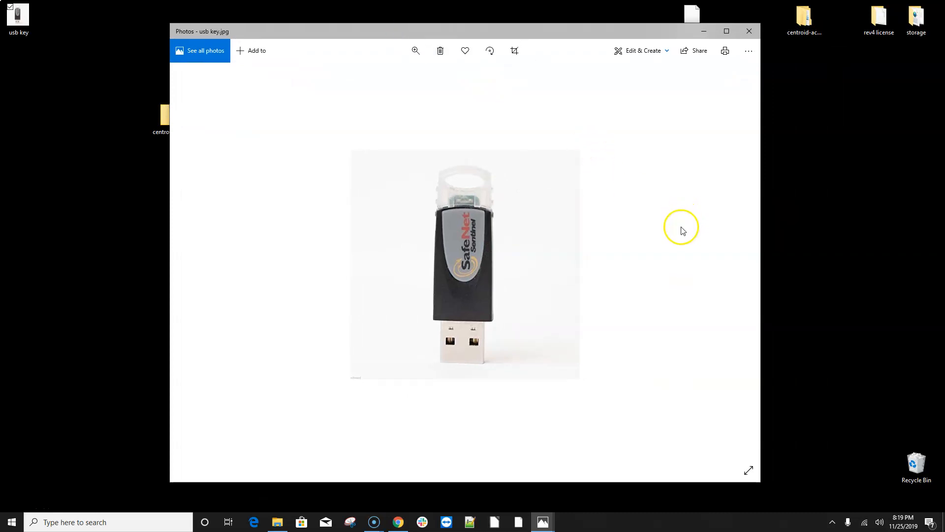
mouse_move(412, 246)
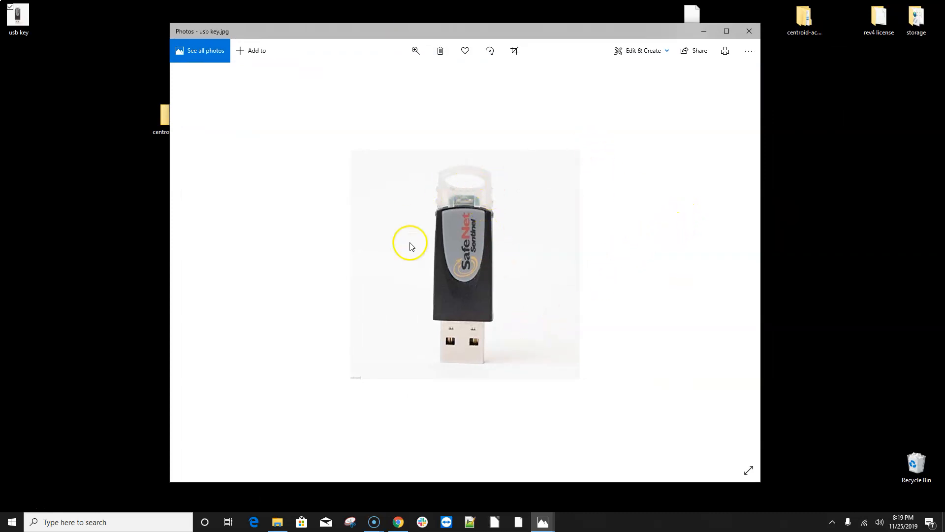
mouse_move(664, 115)
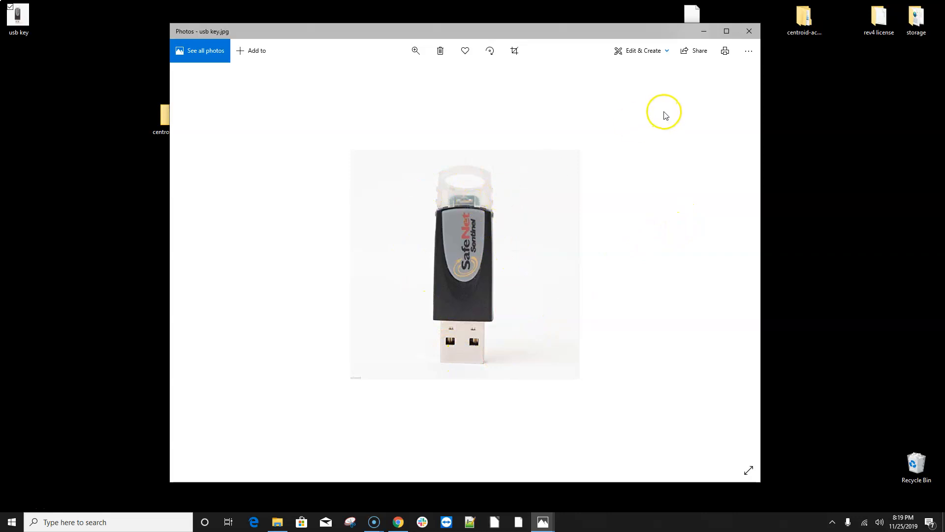
mouse_move(458, 262)
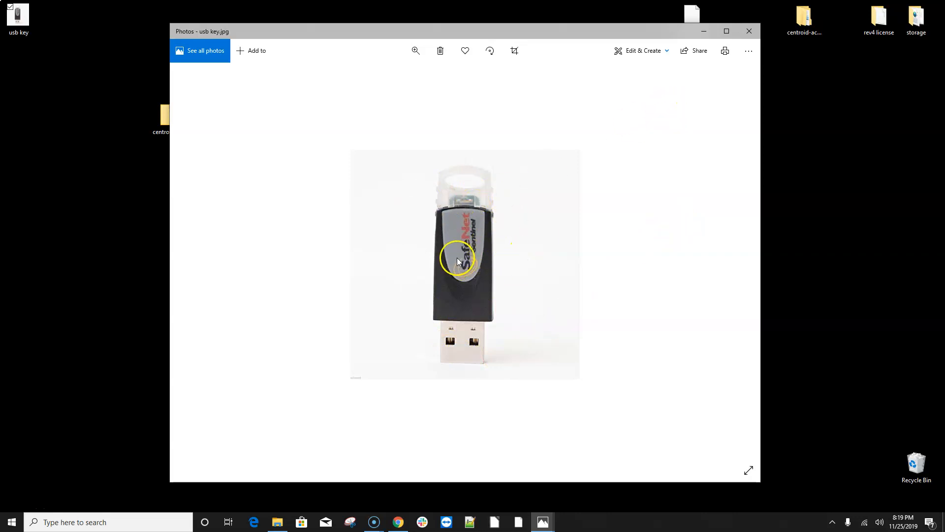
mouse_move(693, 111)
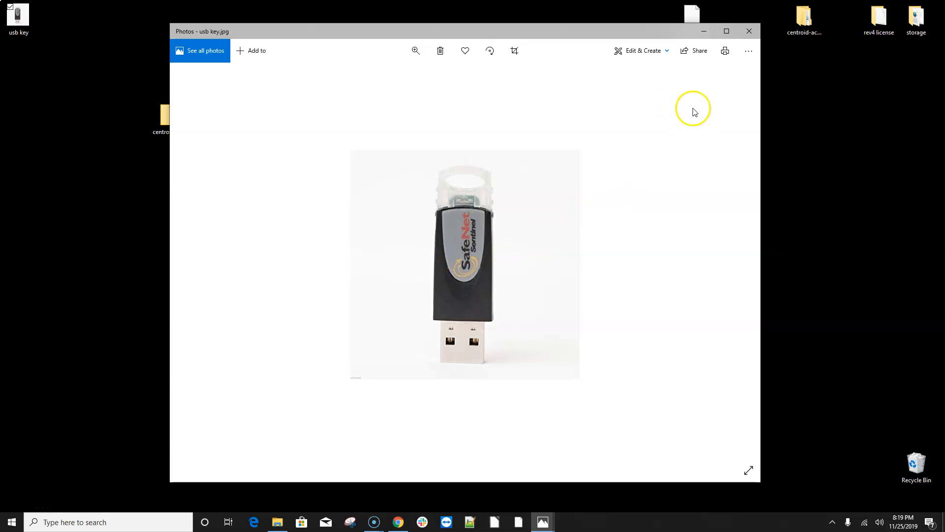
mouse_move(703, 31)
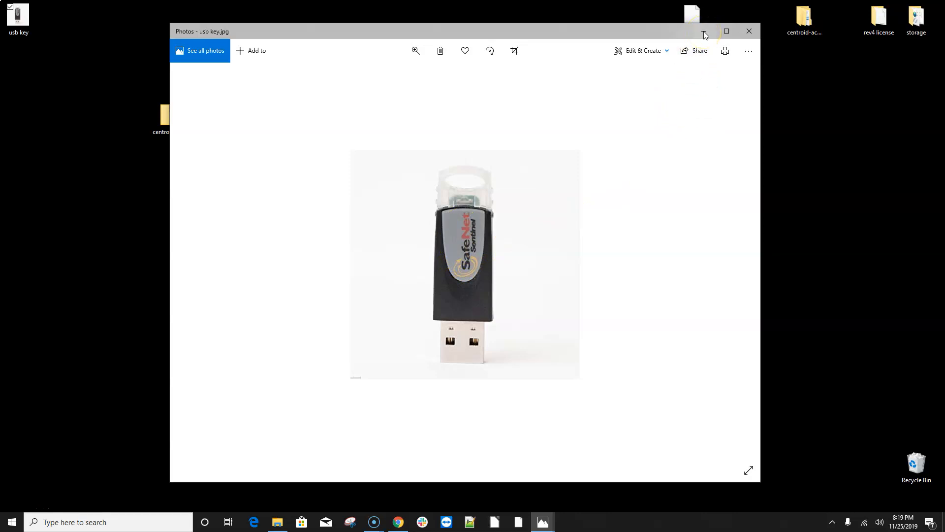
mouse_move(703, 35)
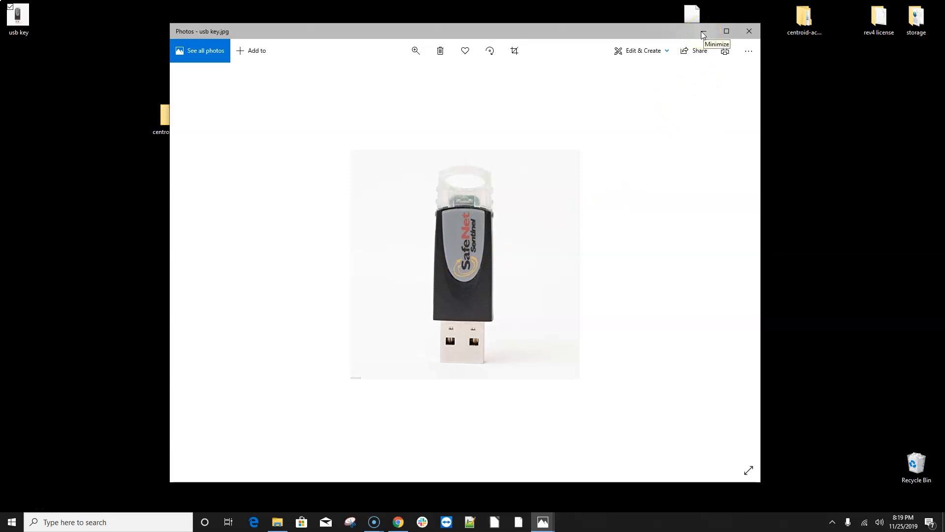
mouse_move(702, 35)
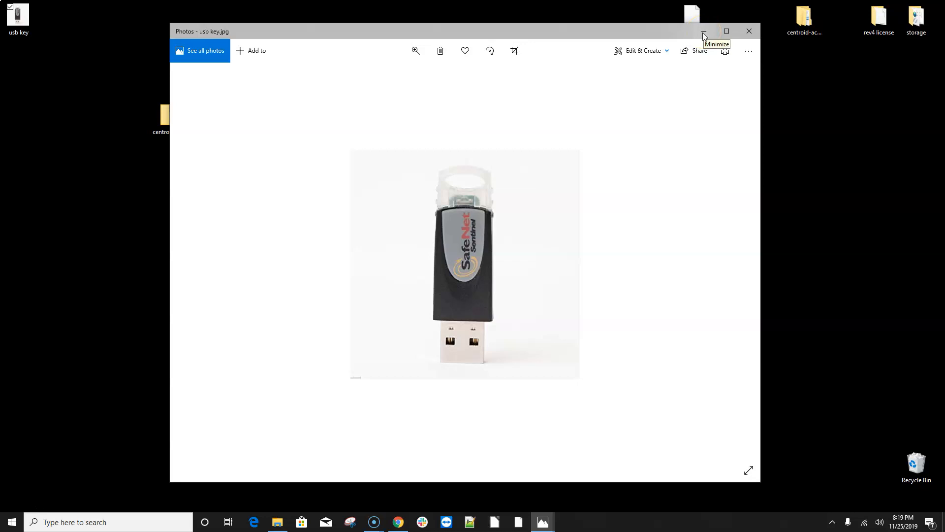
mouse_move(703, 35)
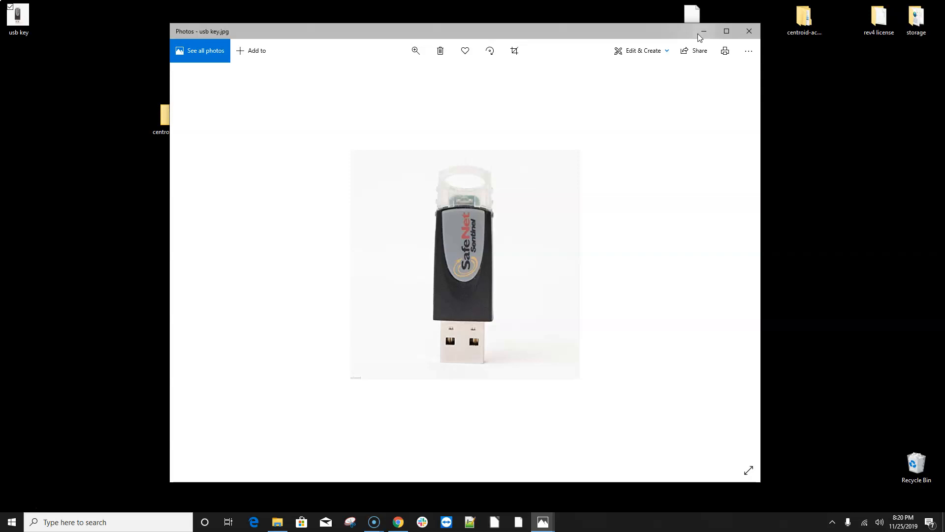
mouse_move(432, 293)
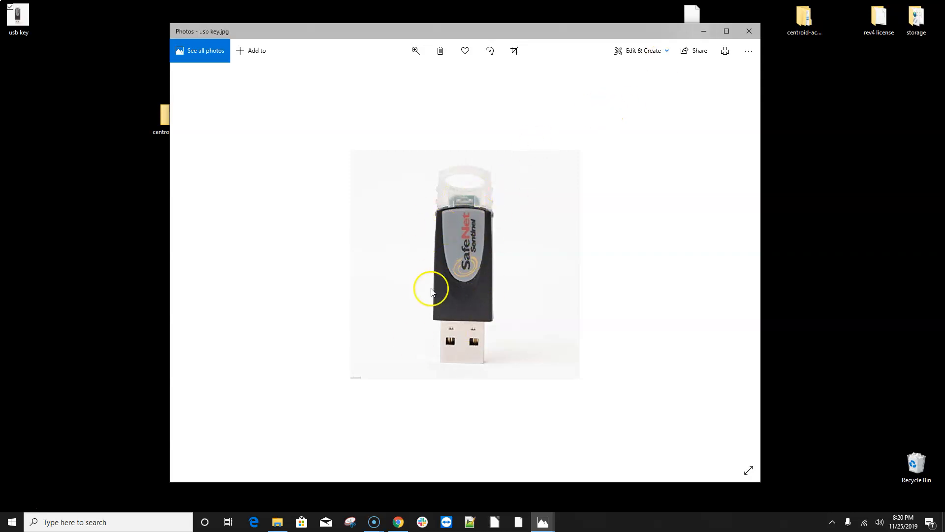
mouse_move(704, 34)
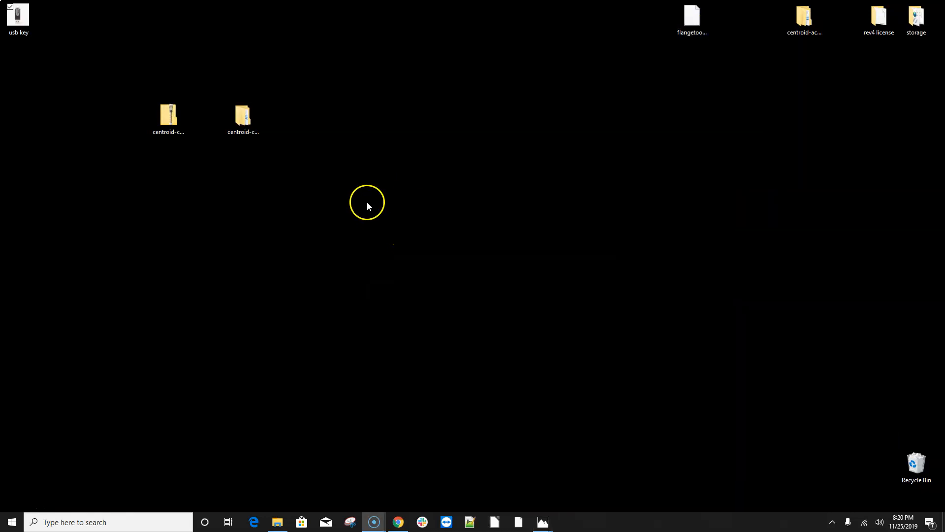
mouse_move(413, 439)
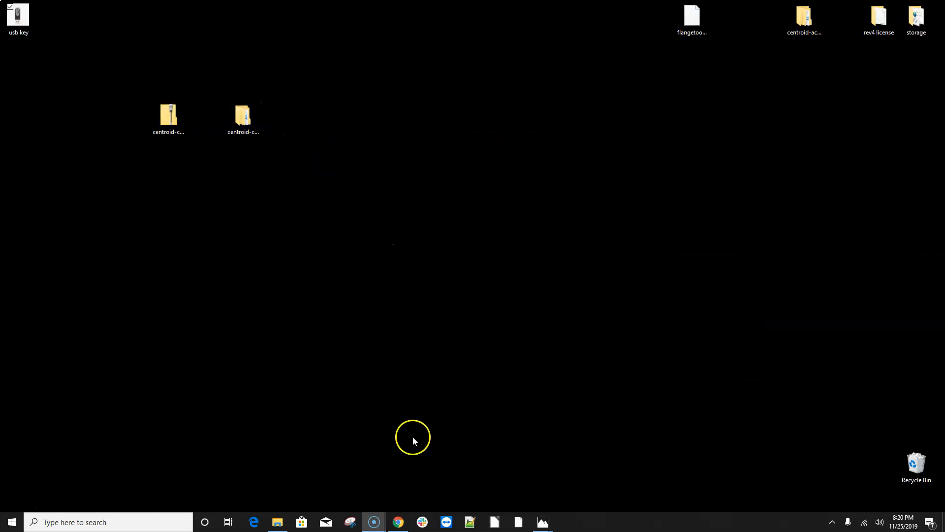
Return to the desktop and select the two Centroid download folders
click(168, 119)
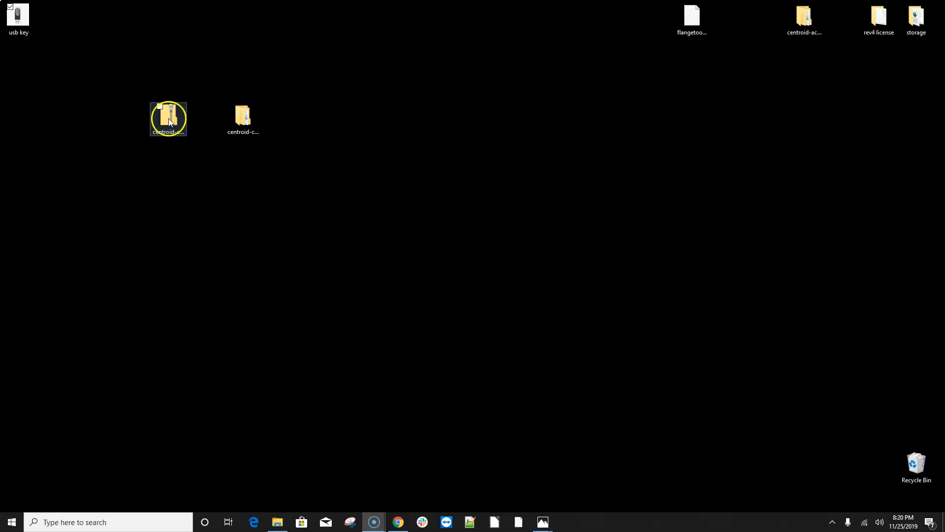
click(242, 114)
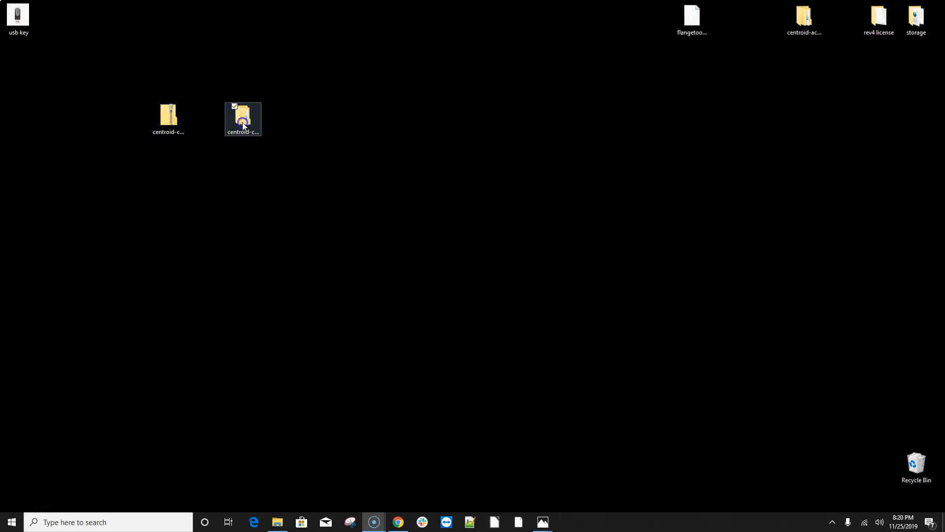
Go into the inner centroid-cnc12-v414-D folder and select the CNC12 Release D v4.14 installer
double_click(242, 115)
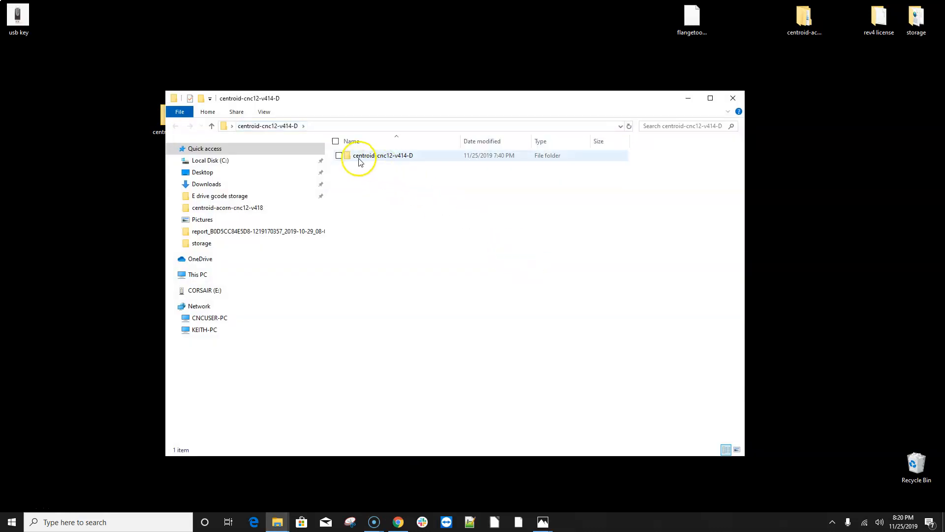
double_click(383, 154)
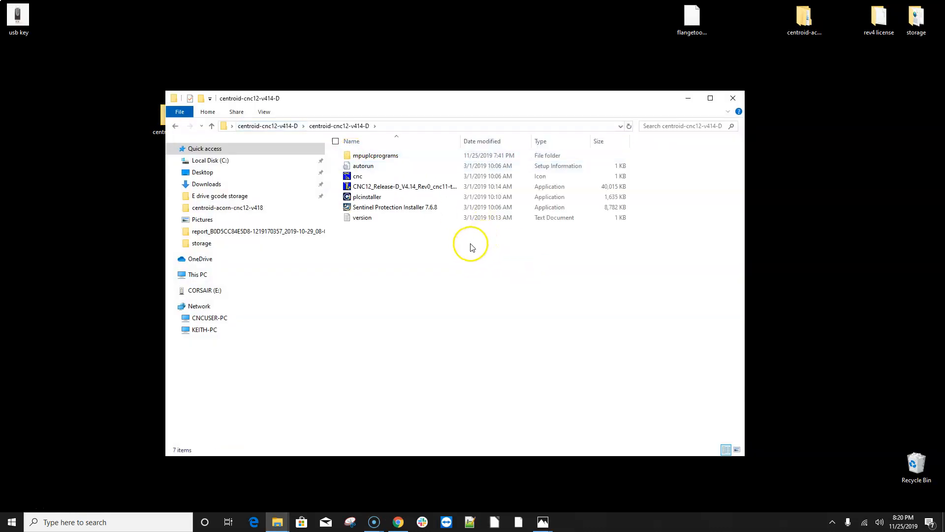
mouse_move(429, 197)
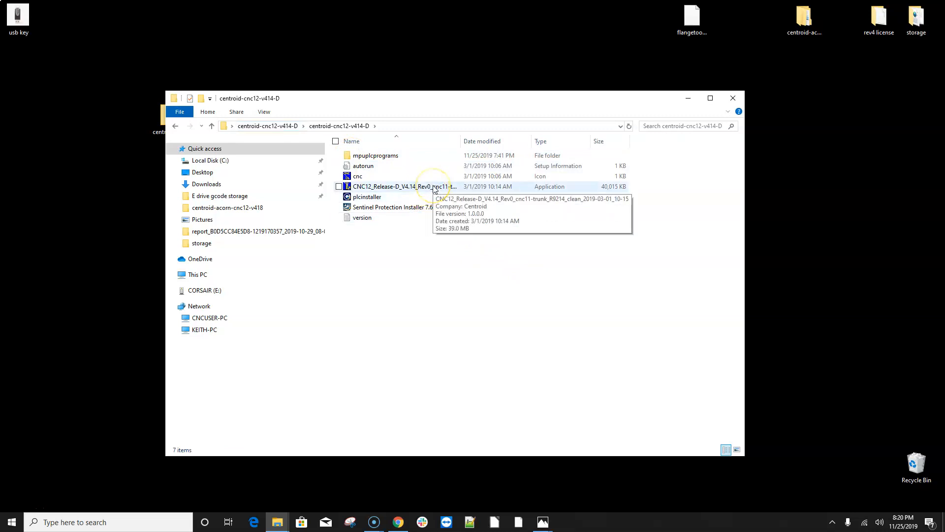
mouse_move(433, 188)
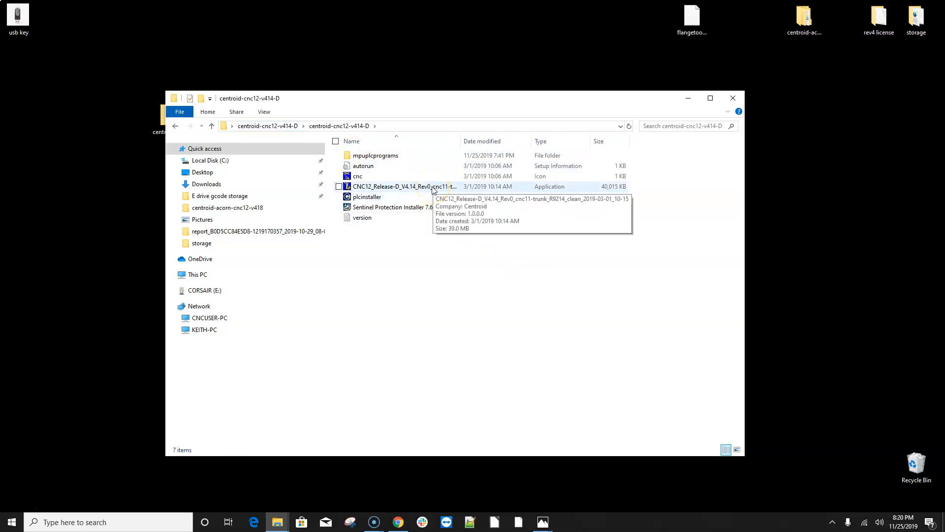
click(402, 186)
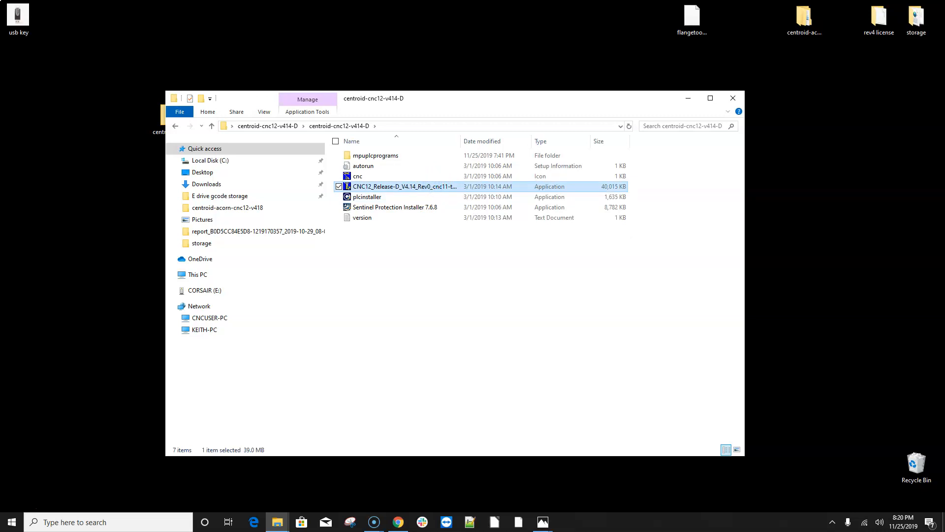
Launch the CNC12 4.14 setup, agree to the license, and check both Mill and Lathe Demo/Offline Intercon components
double_click(403, 186)
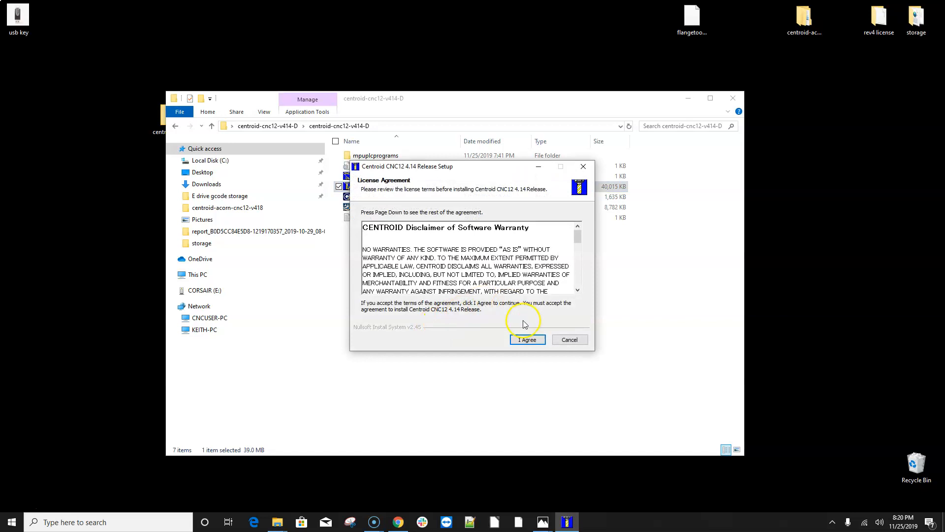
click(525, 339)
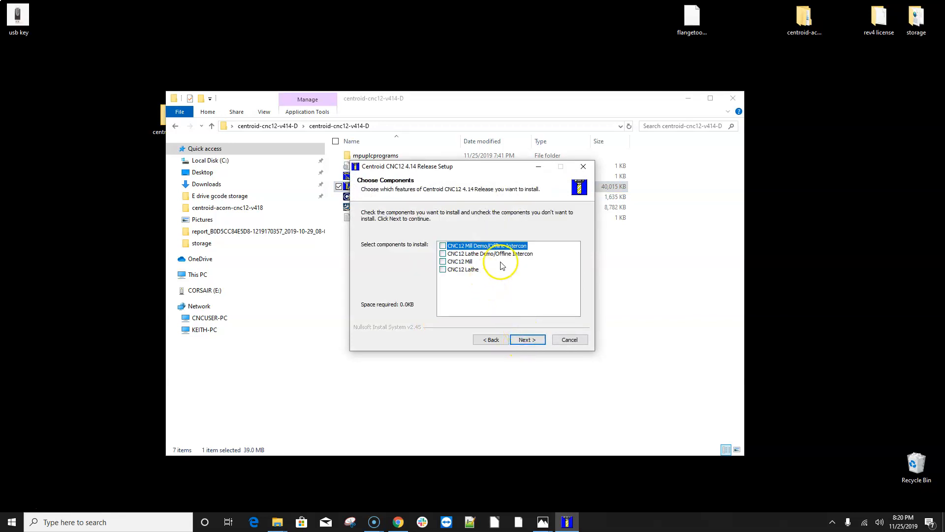
mouse_move(506, 260)
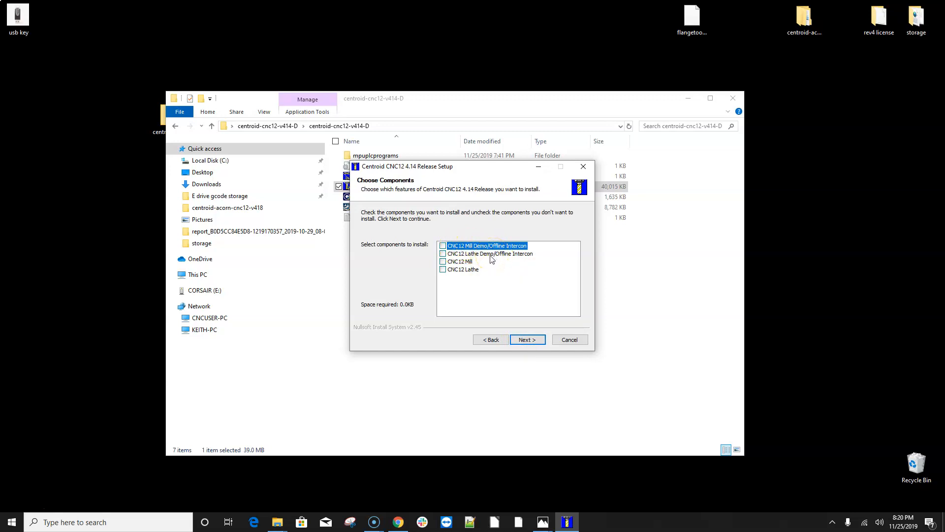
click(442, 245)
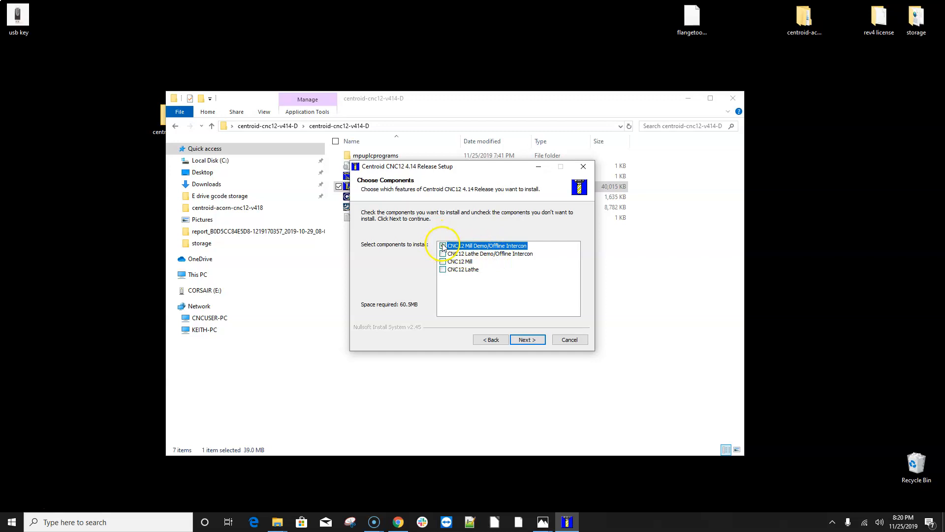
click(443, 245)
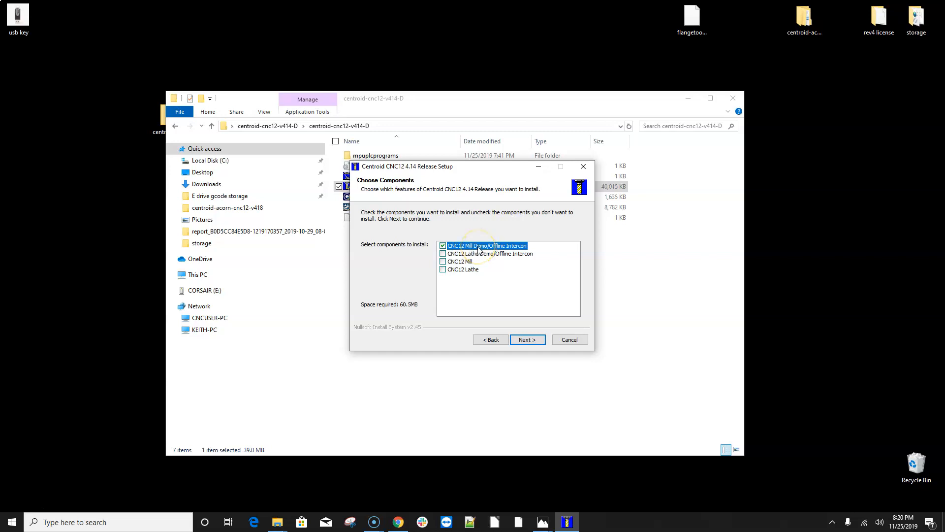
mouse_move(509, 251)
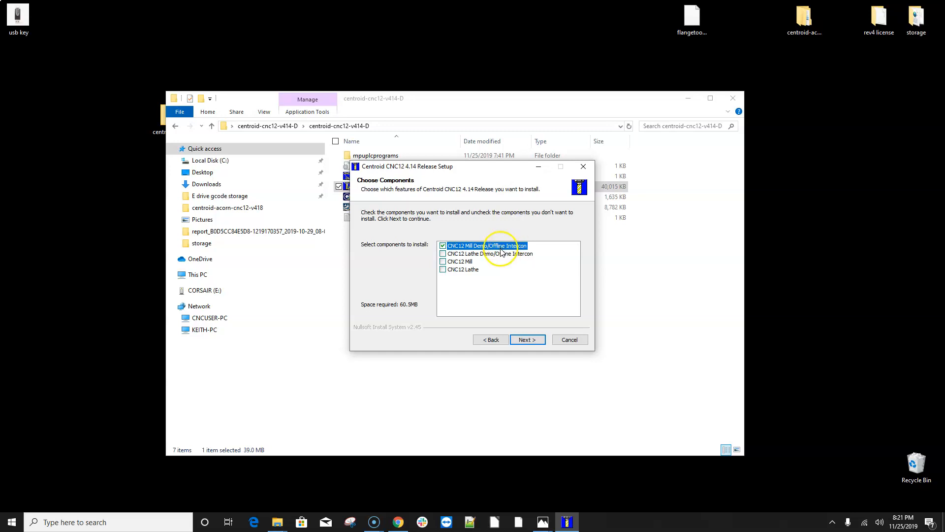
mouse_move(500, 253)
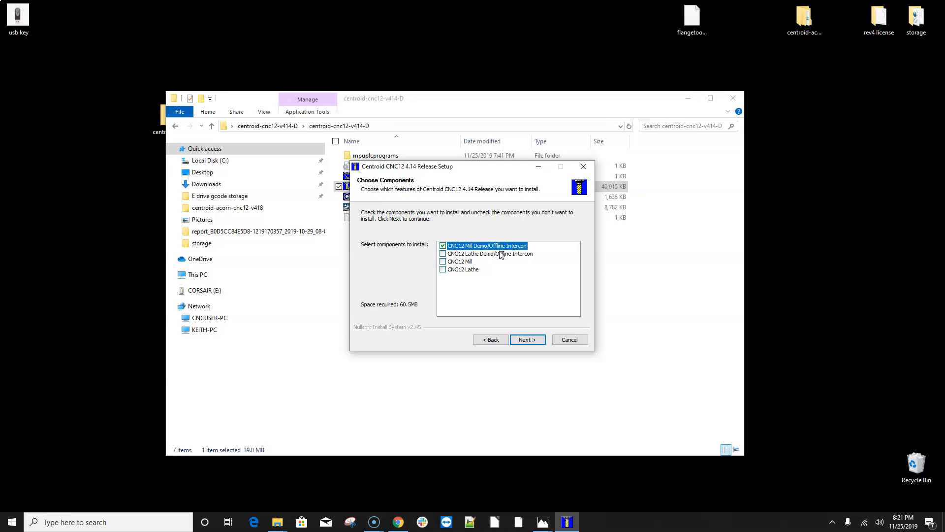
mouse_move(501, 259)
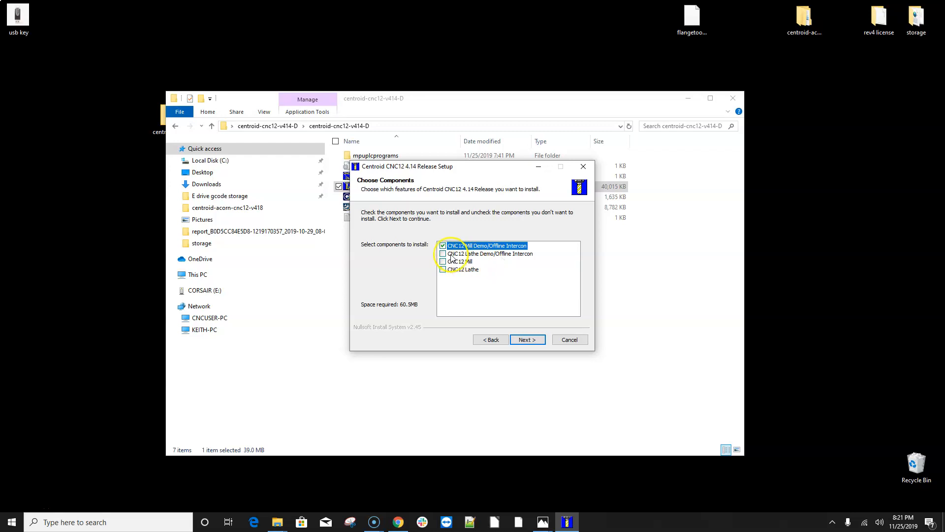
click(443, 253)
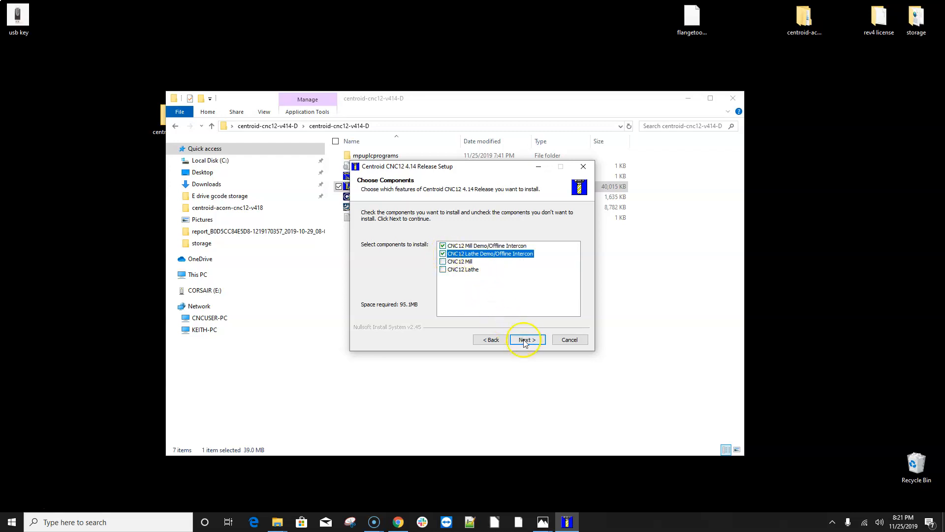
Install the chosen components, glancing at the USB key photo meanwhile, and close the finished setup
click(524, 340)
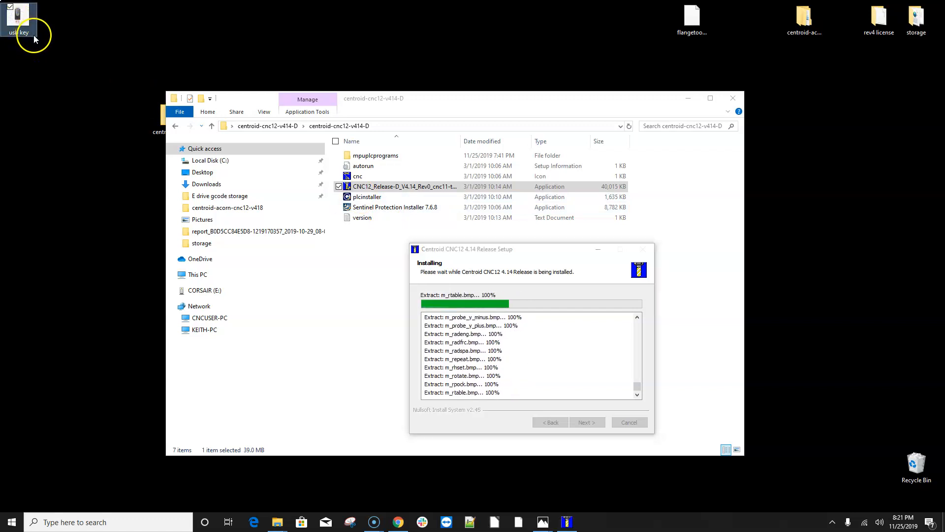
double_click(18, 15)
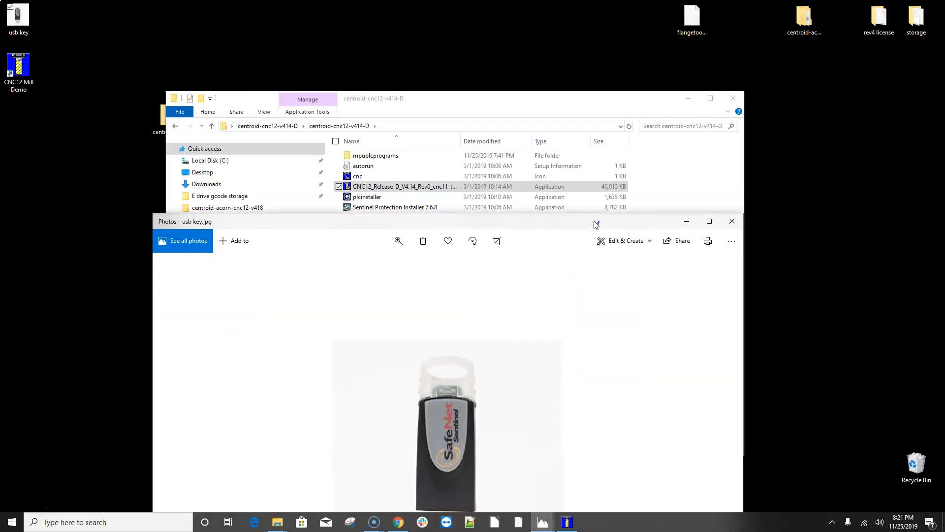
mouse_move(686, 222)
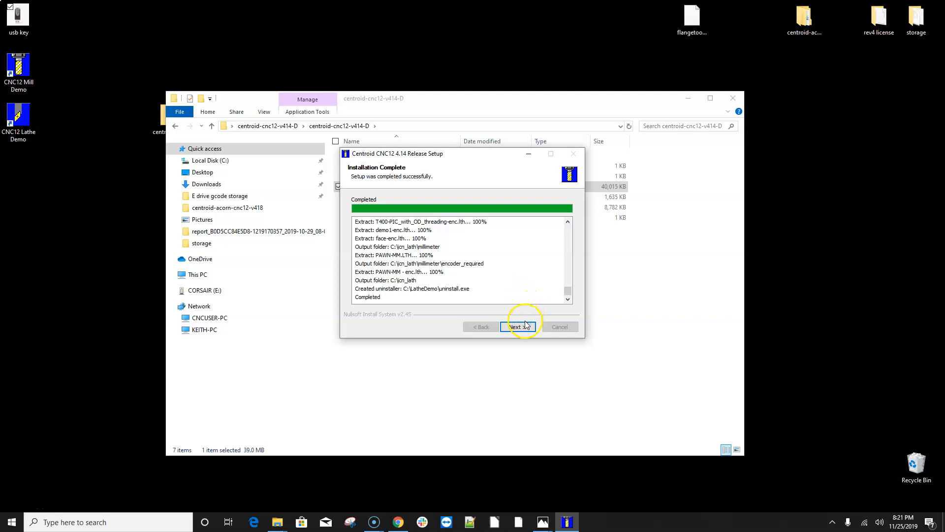
click(517, 326)
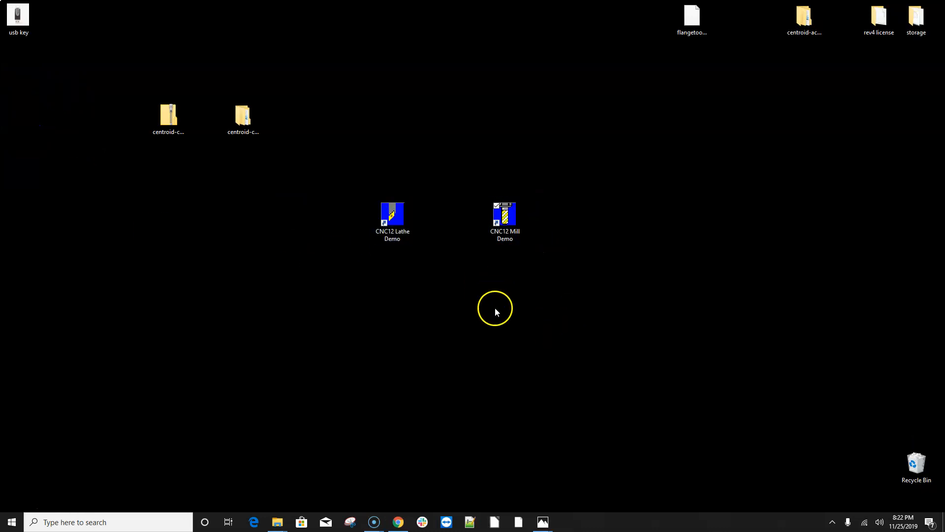
Launch the CNC12 Mill Demo from its new desktop shortcut
double_click(504, 212)
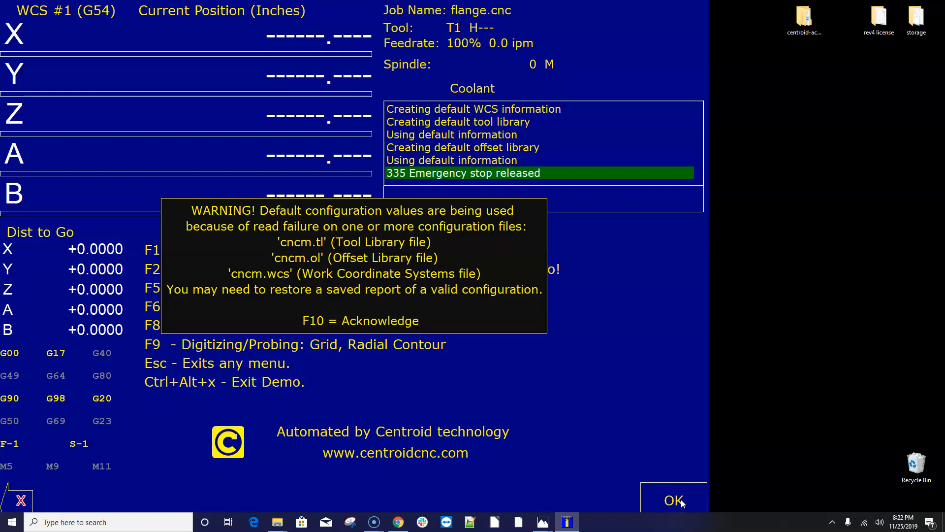
Acknowledge the default-configuration warning and bring up the CAM Selection menu
click(672, 500)
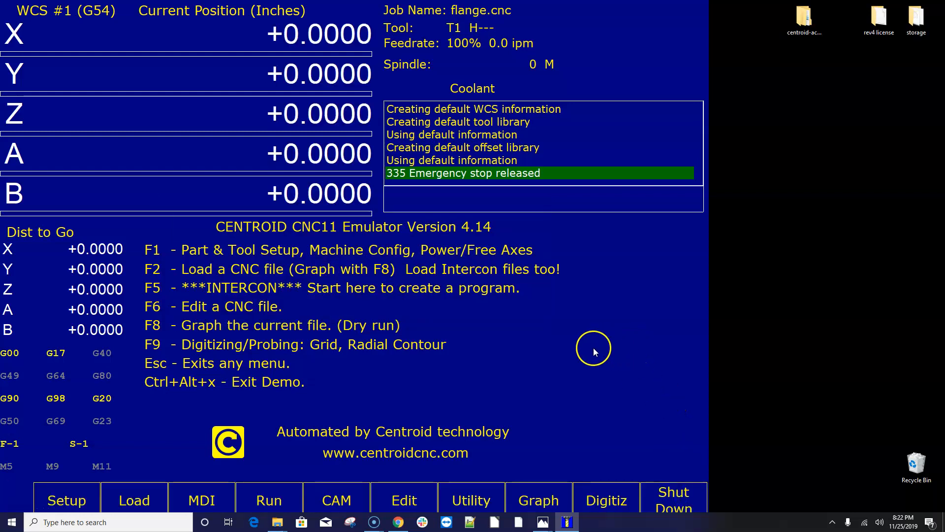
mouse_move(374, 225)
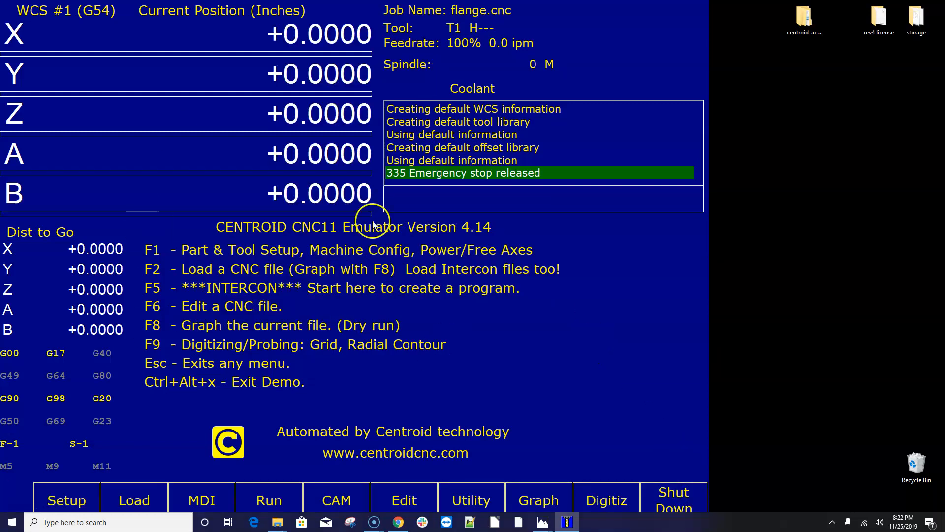
mouse_move(304, 385)
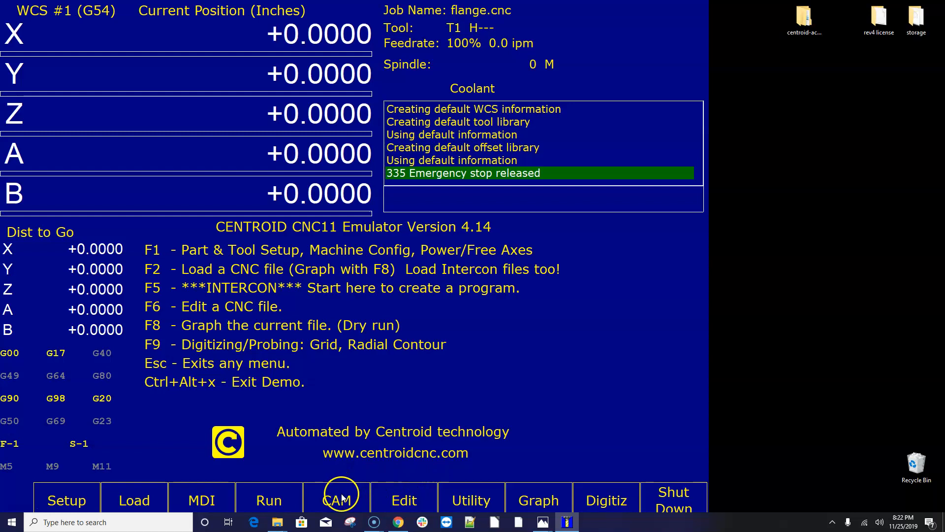
click(338, 499)
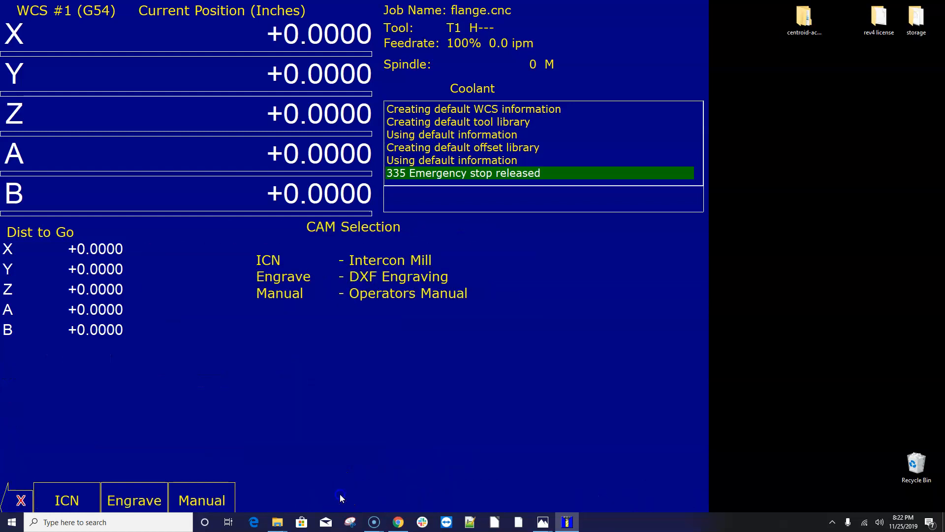
Run Intercon Mill on the flange part, move to End Prog, and save it as C:\intercon\flange.icn
click(66, 500)
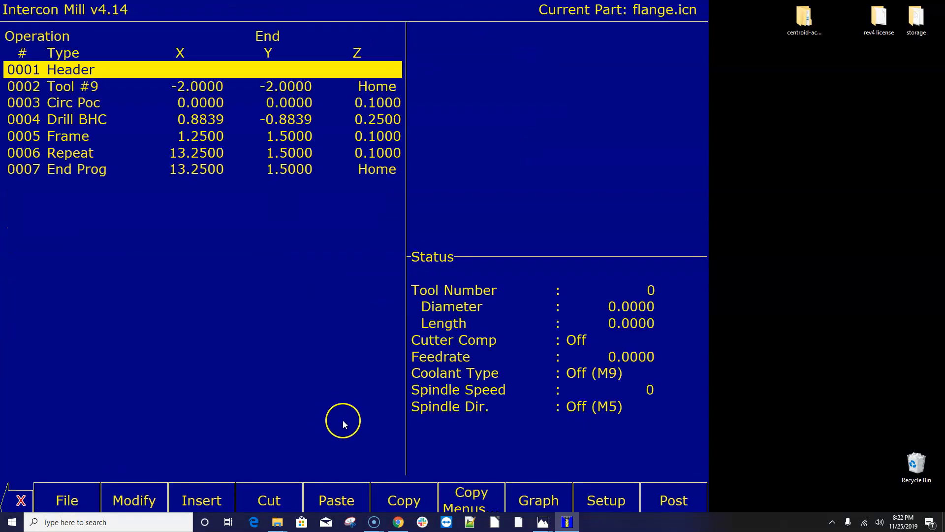
mouse_move(335, 412)
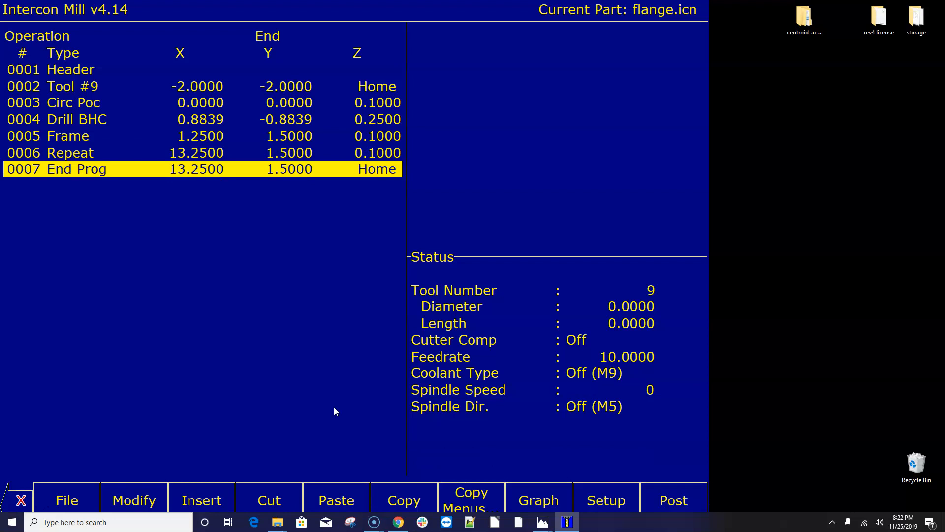
click(538, 500)
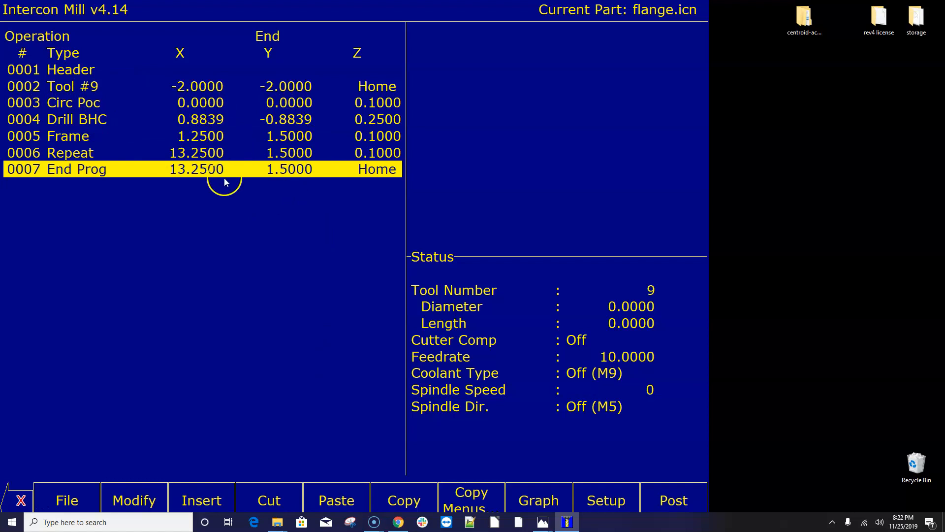
mouse_move(225, 182)
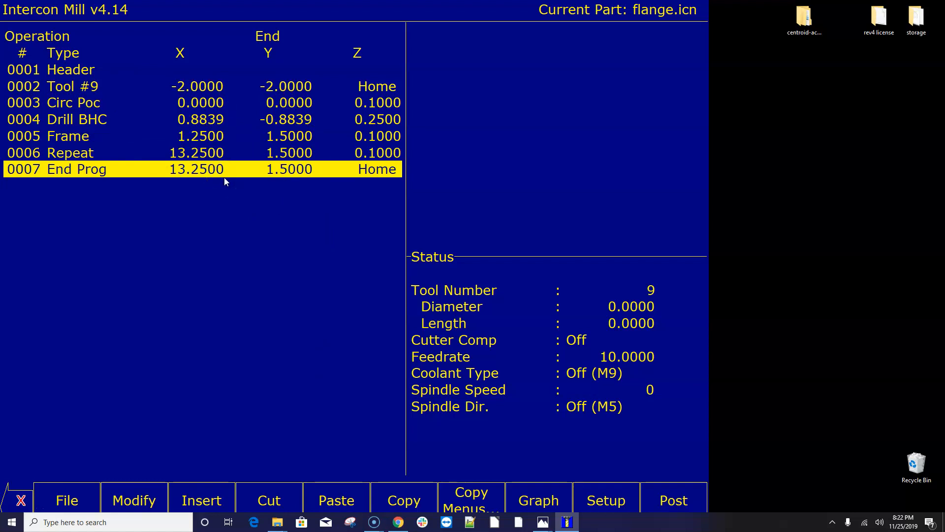
mouse_move(428, 134)
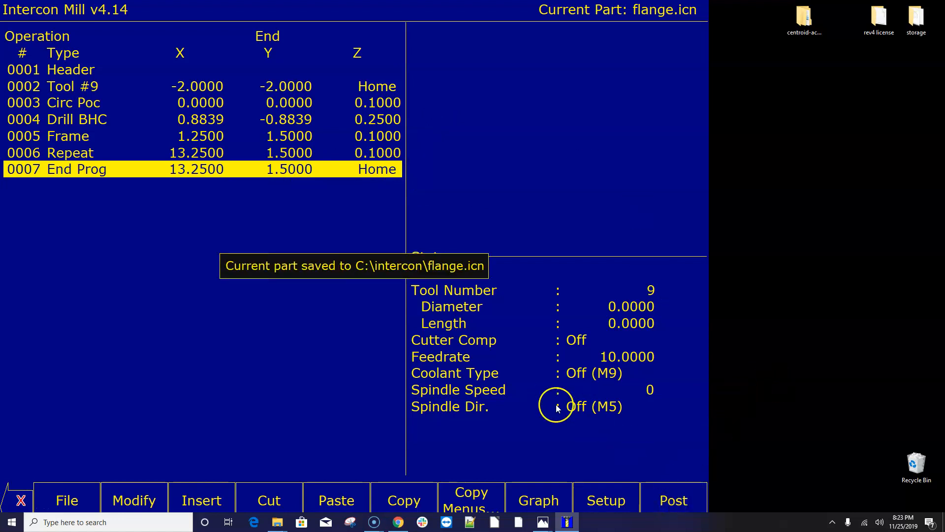
click(672, 500)
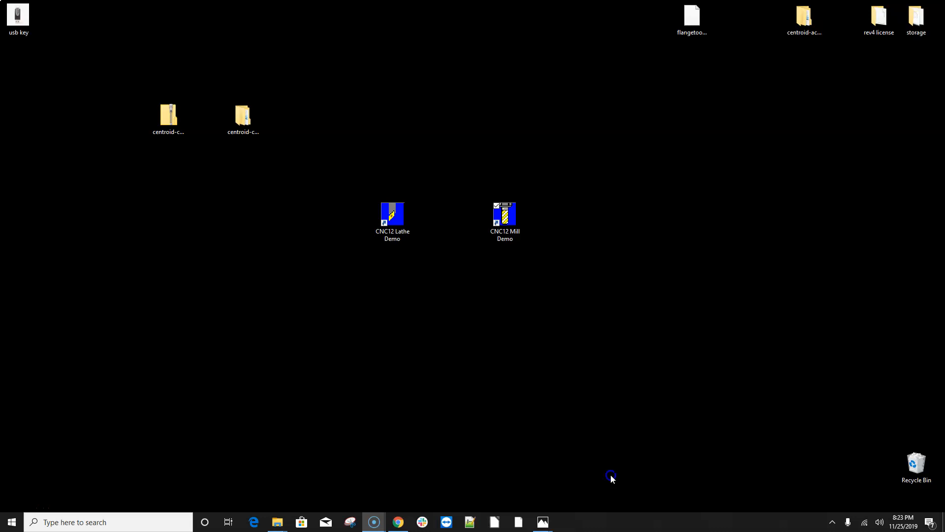
Relaunch the CNC12 Mill Demo from the desktop, loading flange.cnc as the job
click(504, 214)
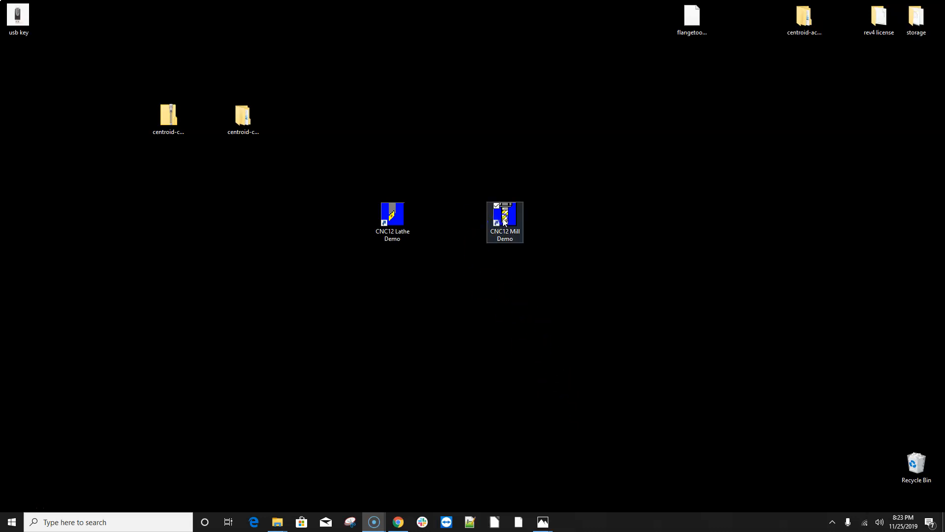
double_click(504, 221)
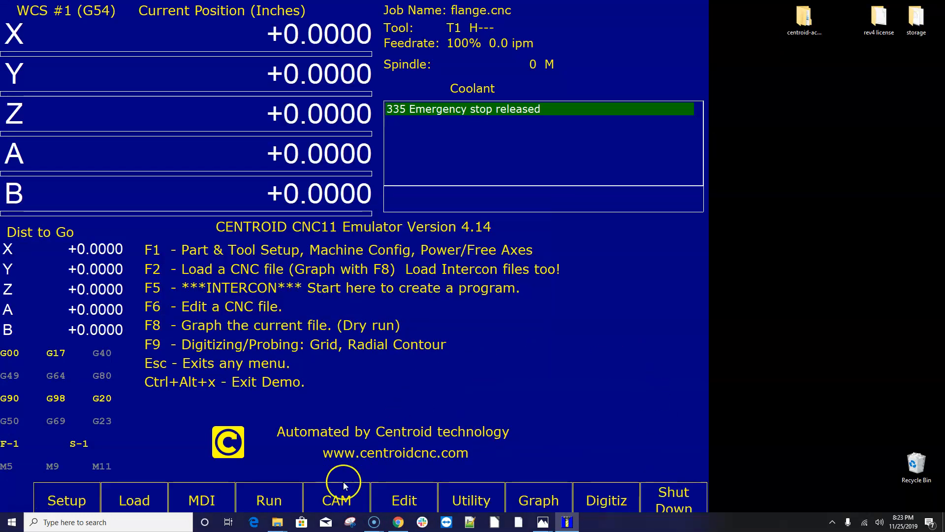
Reopen Intercon Mill with flange.icn and highlight its End Prog operation
click(336, 500)
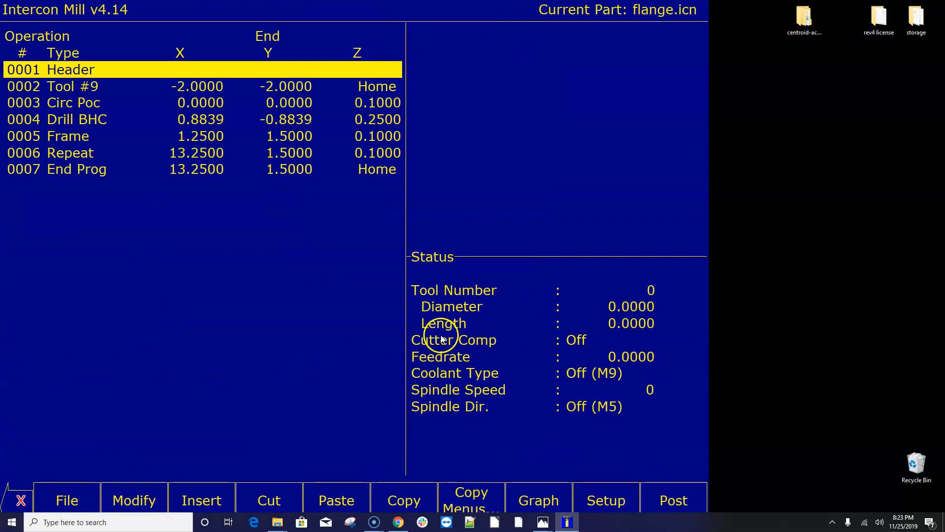
mouse_move(308, 228)
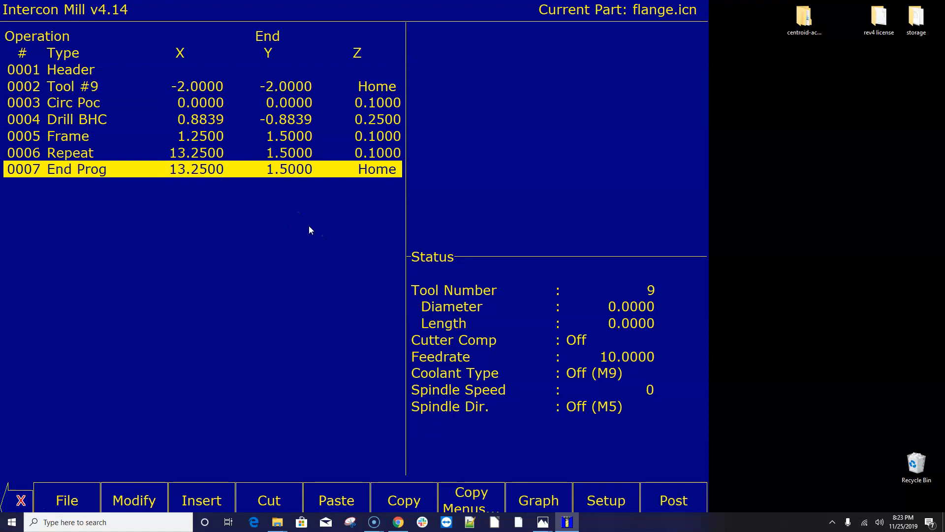
mouse_move(186, 371)
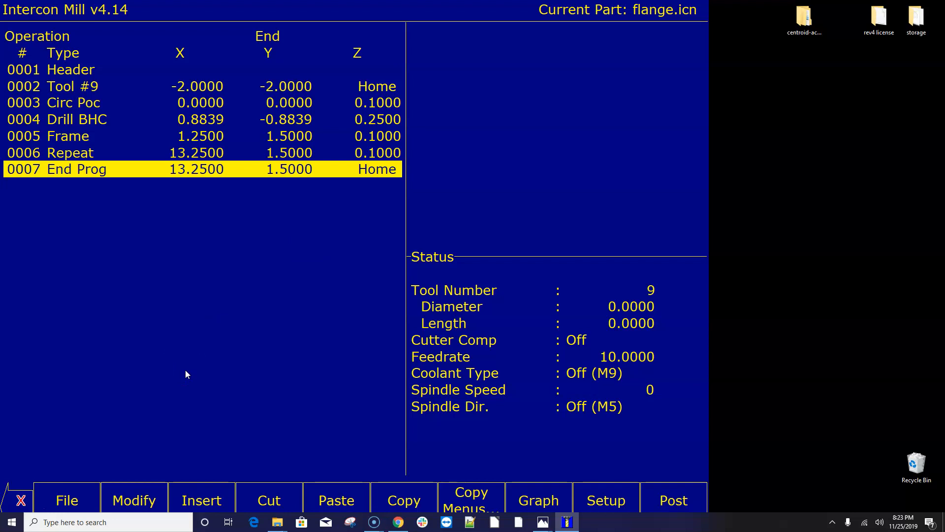
click(537, 500)
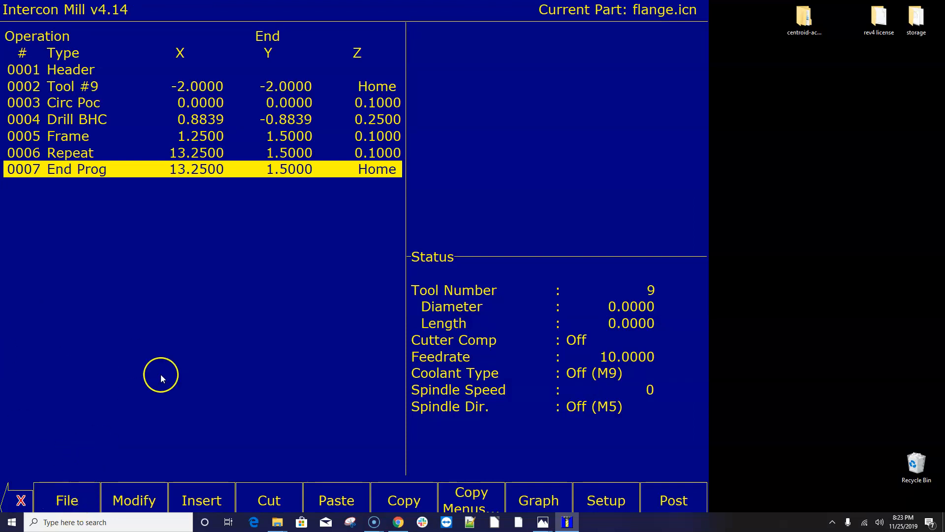
mouse_move(81, 499)
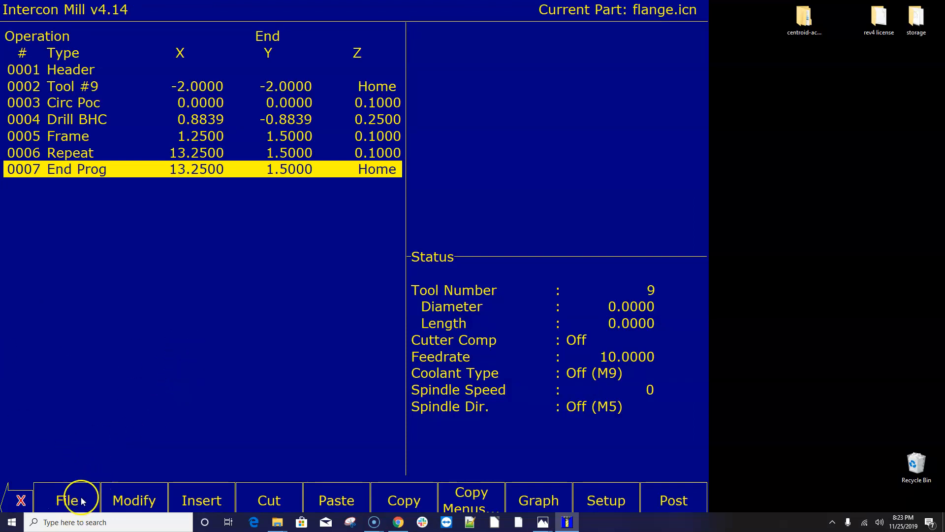
mouse_move(214, 356)
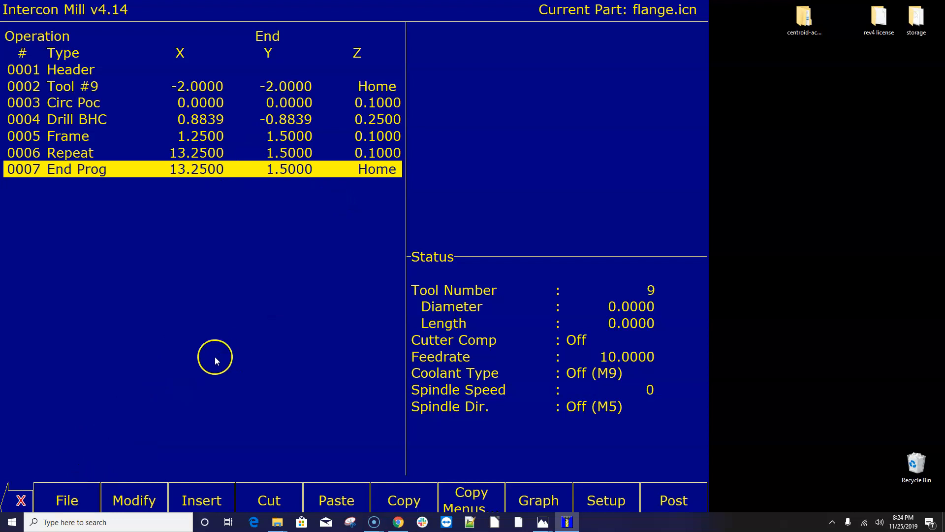
mouse_move(195, 380)
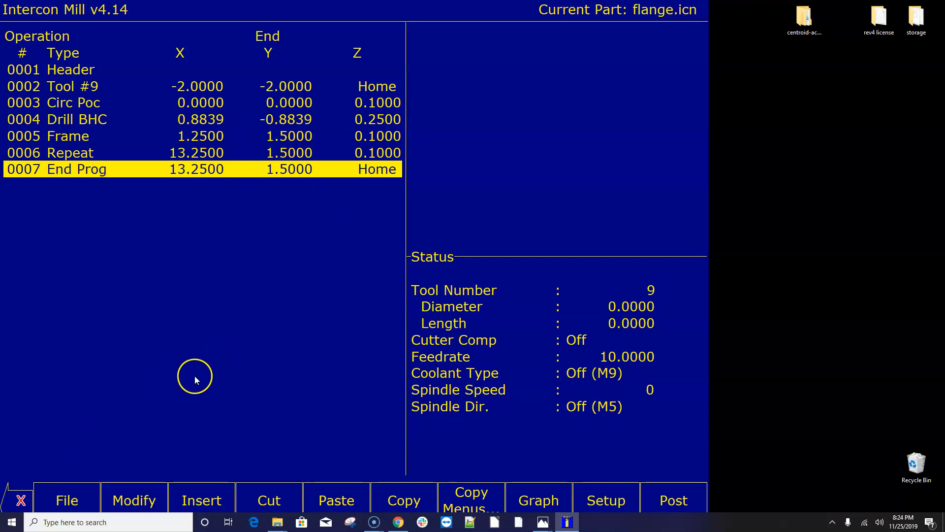
mouse_move(77, 500)
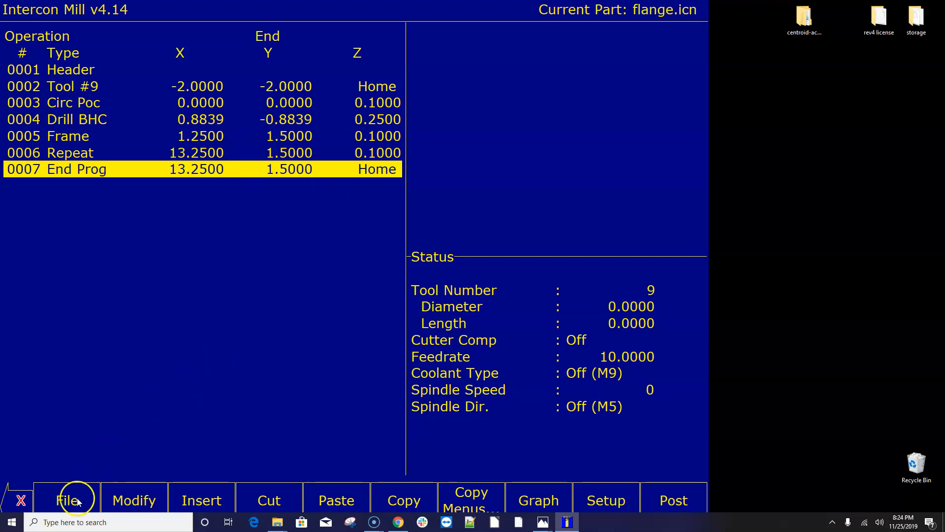
Save the flange part under the new name flange2.icn, making it the current part
click(66, 500)
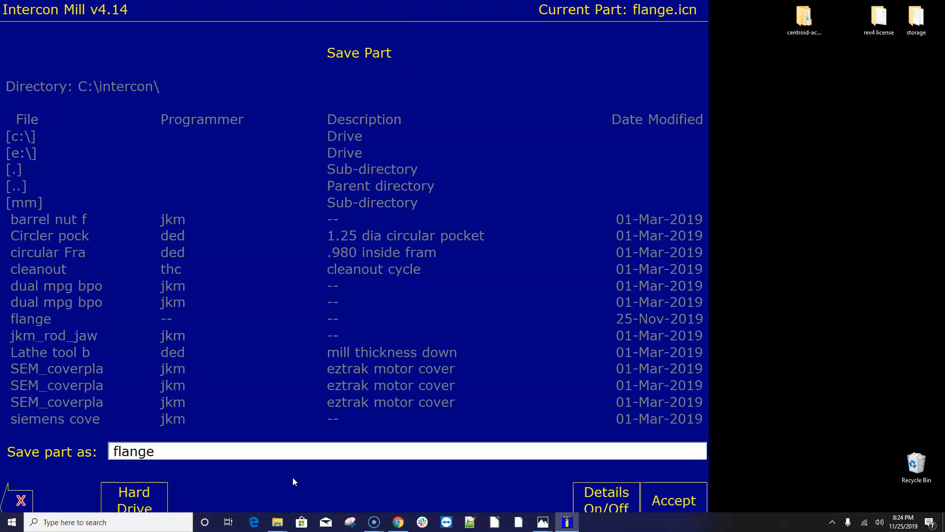
text(2)
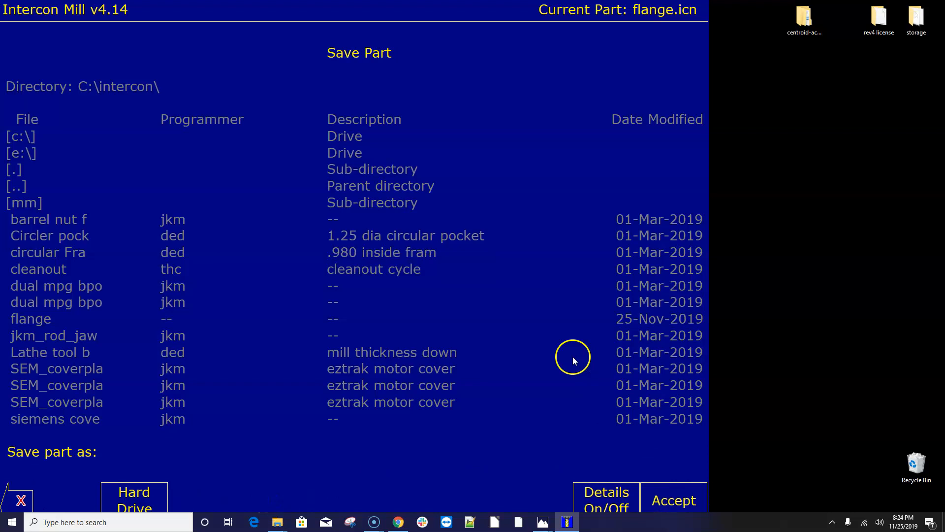
click(674, 500)
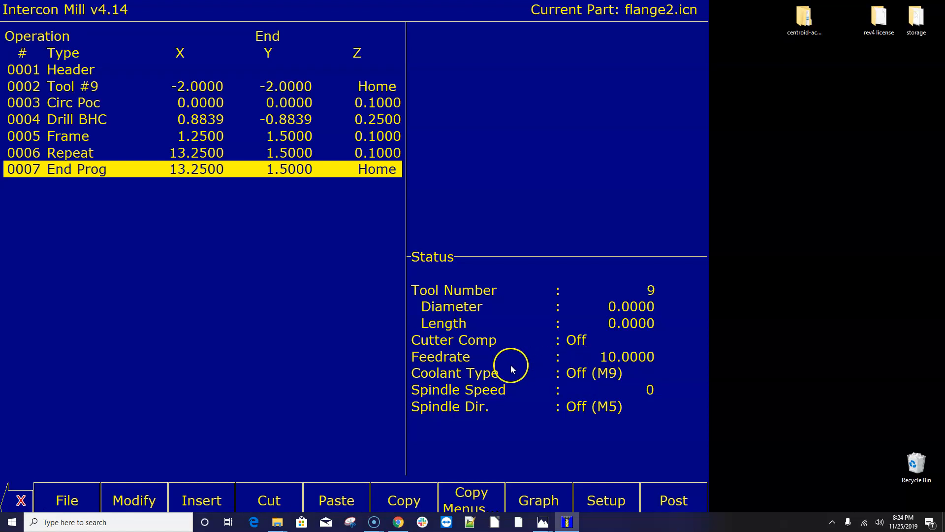
mouse_move(310, 235)
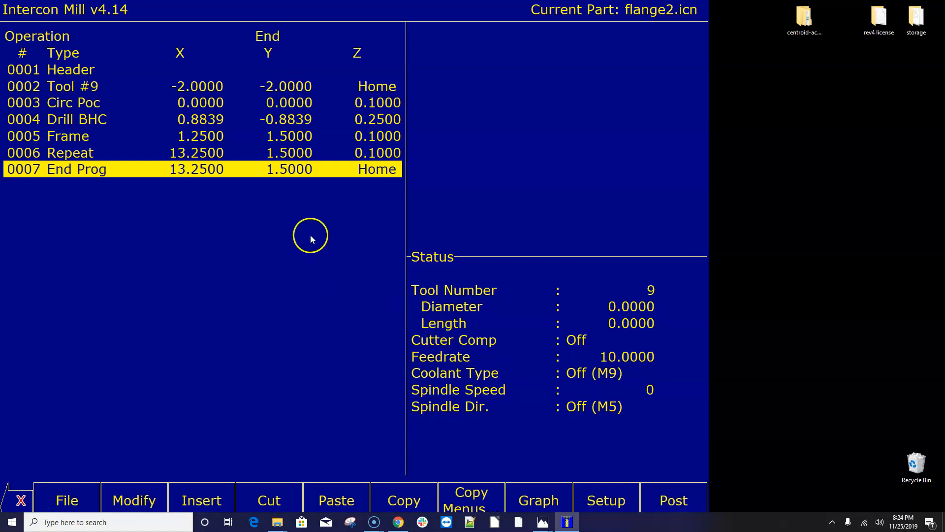
mouse_move(314, 386)
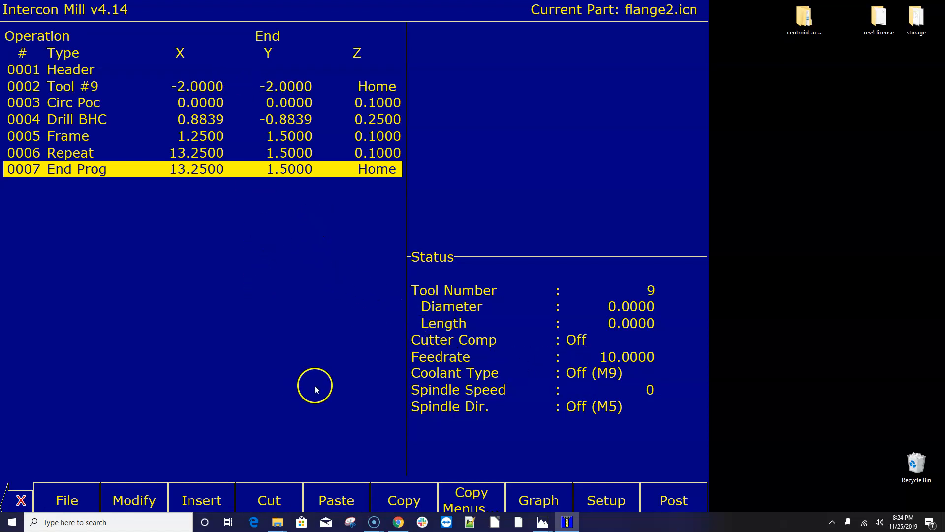